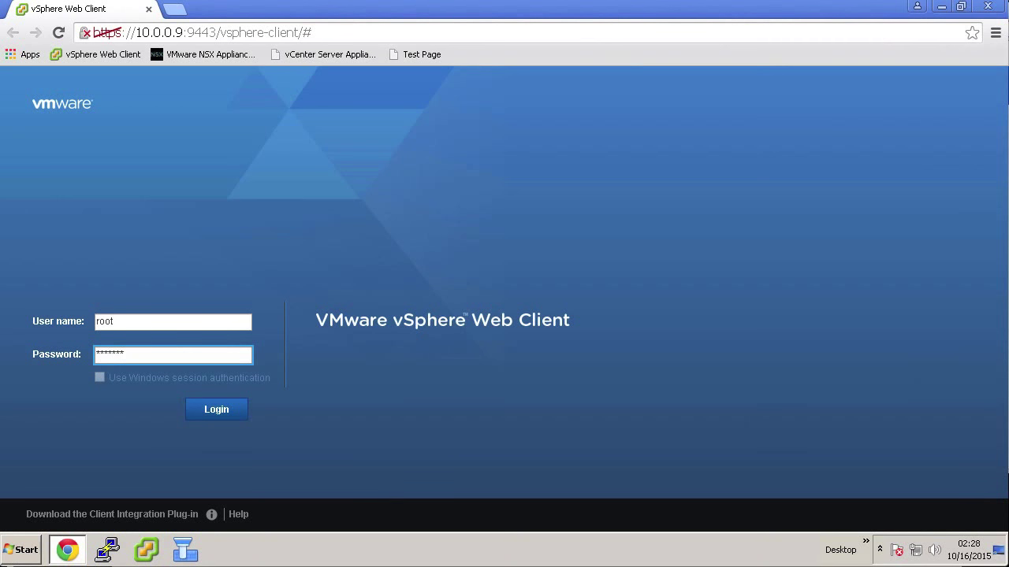
Sign in to the vSphere Web Client and open Networking & Security
click(215, 409)
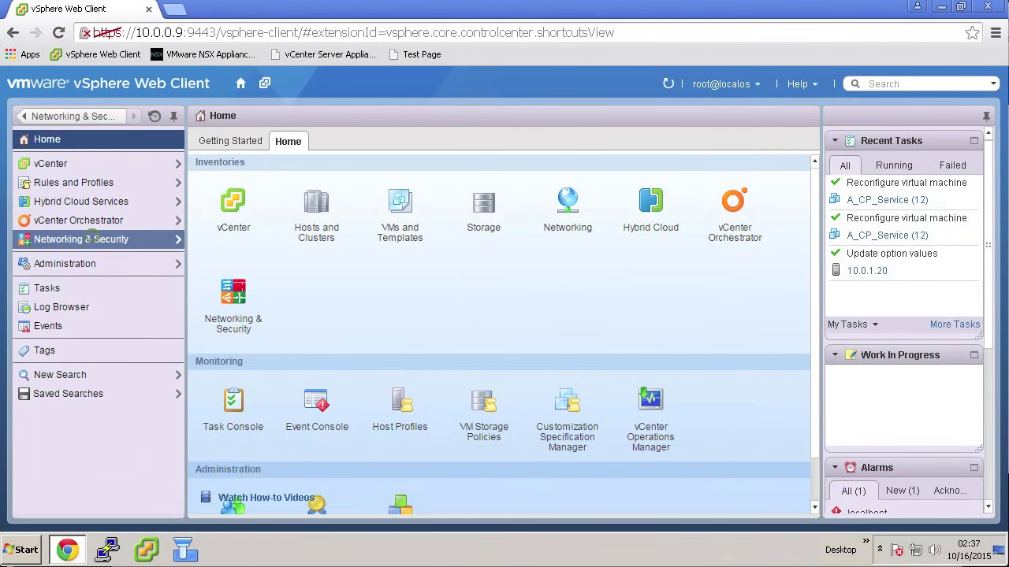
click(234, 306)
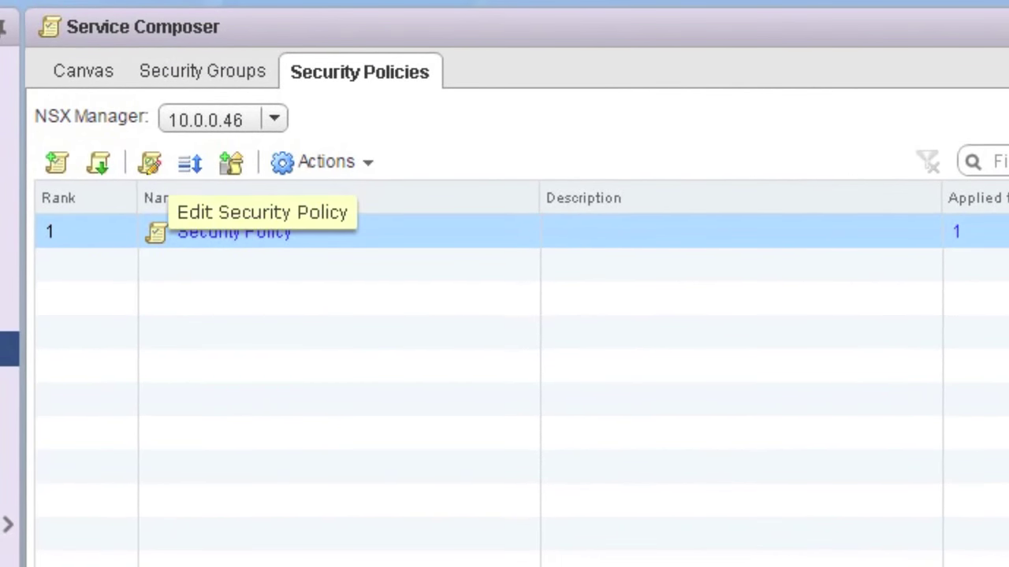
click(149, 162)
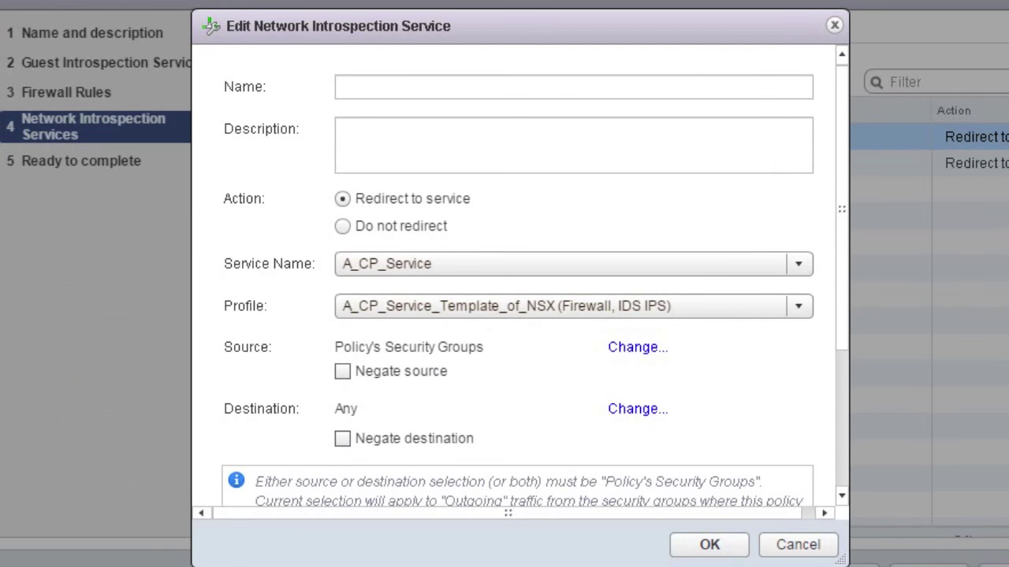
click(573, 263)
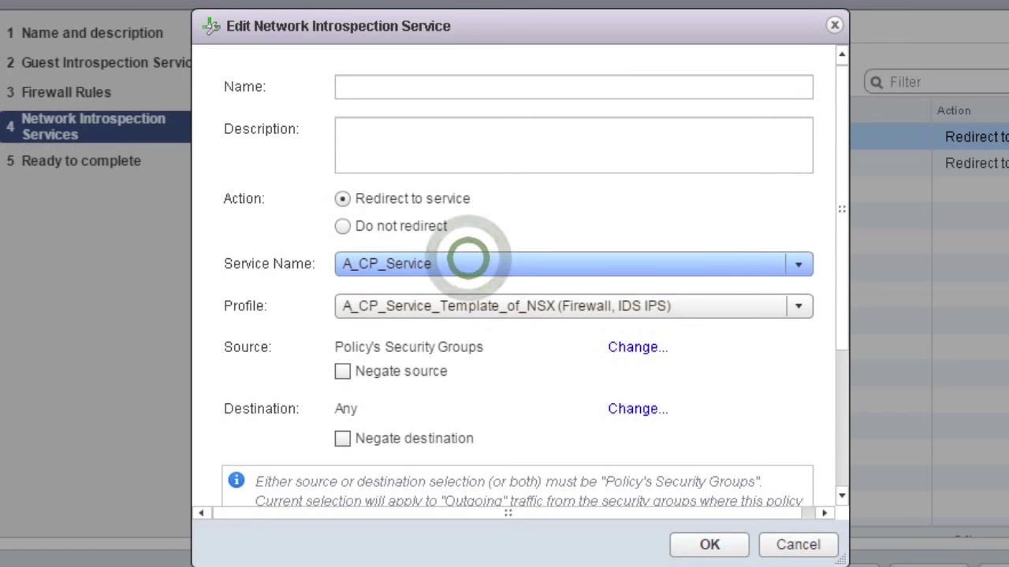
scroll(down, 3)
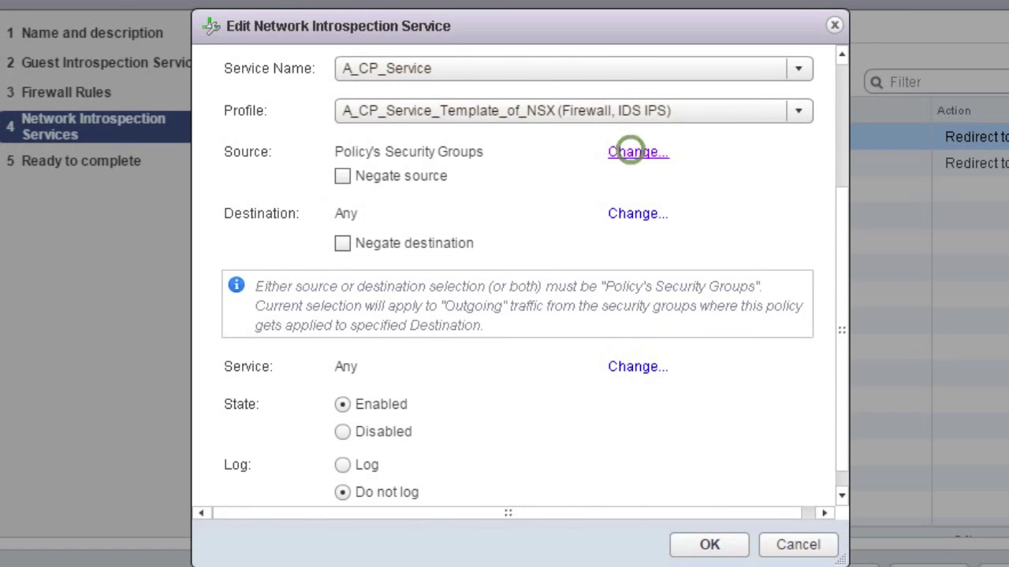
click(636, 152)
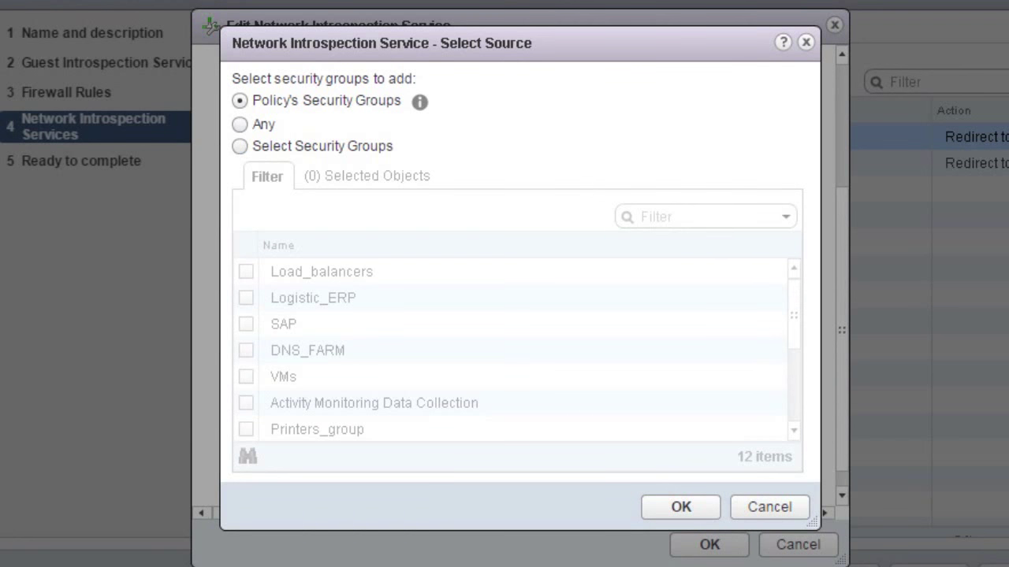
click(239, 124)
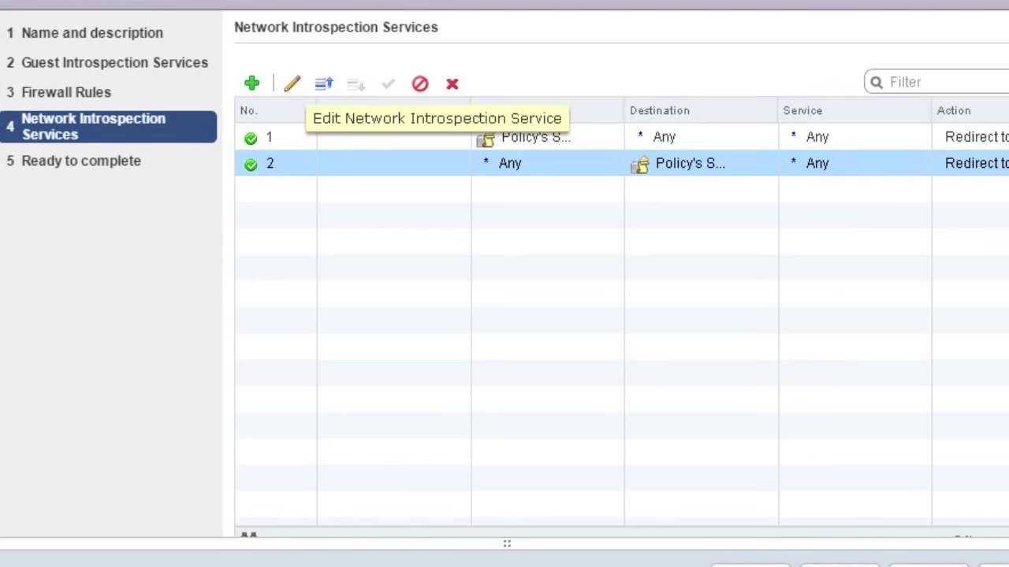
click(291, 83)
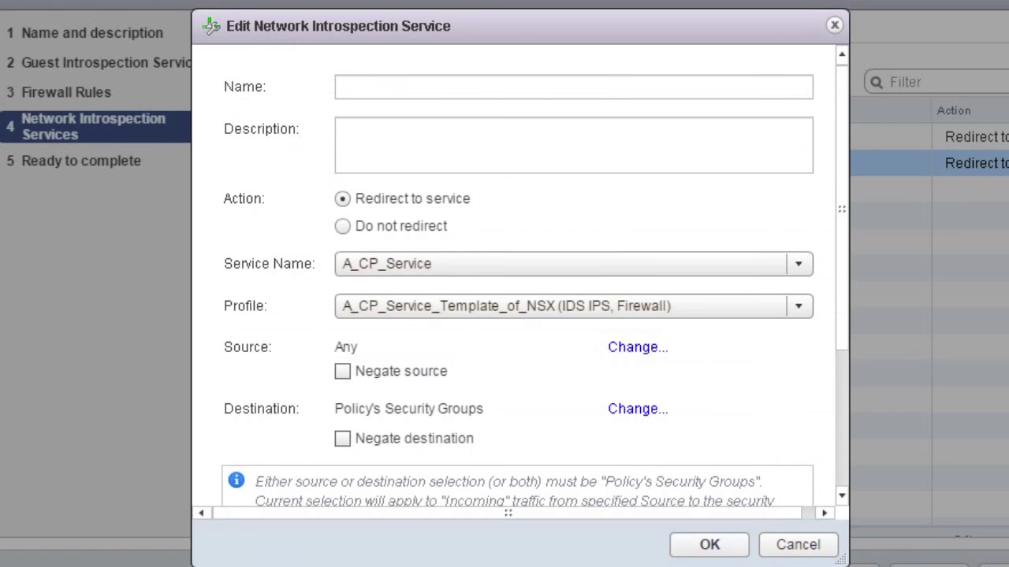
scroll(down, 3)
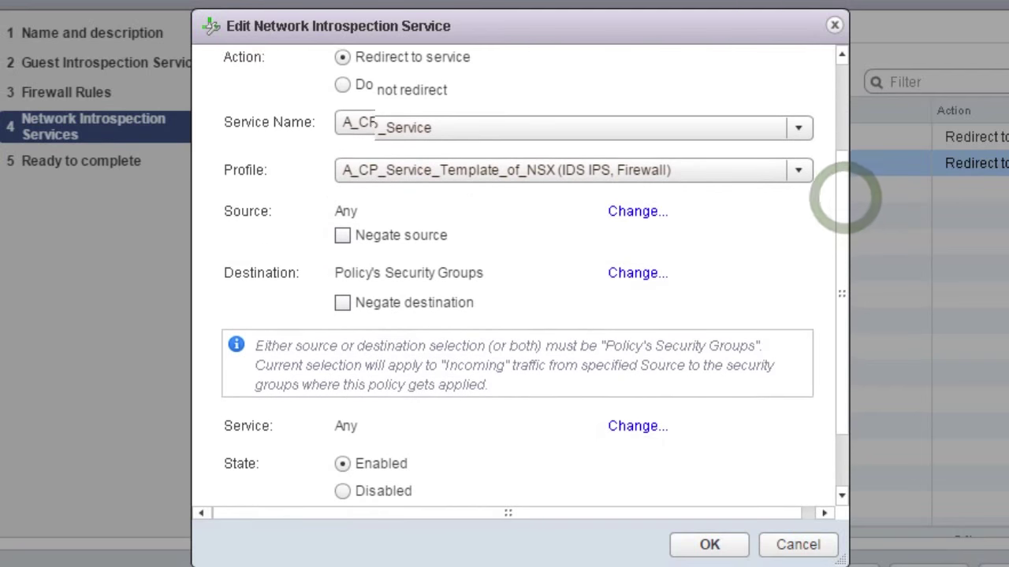
click(637, 272)
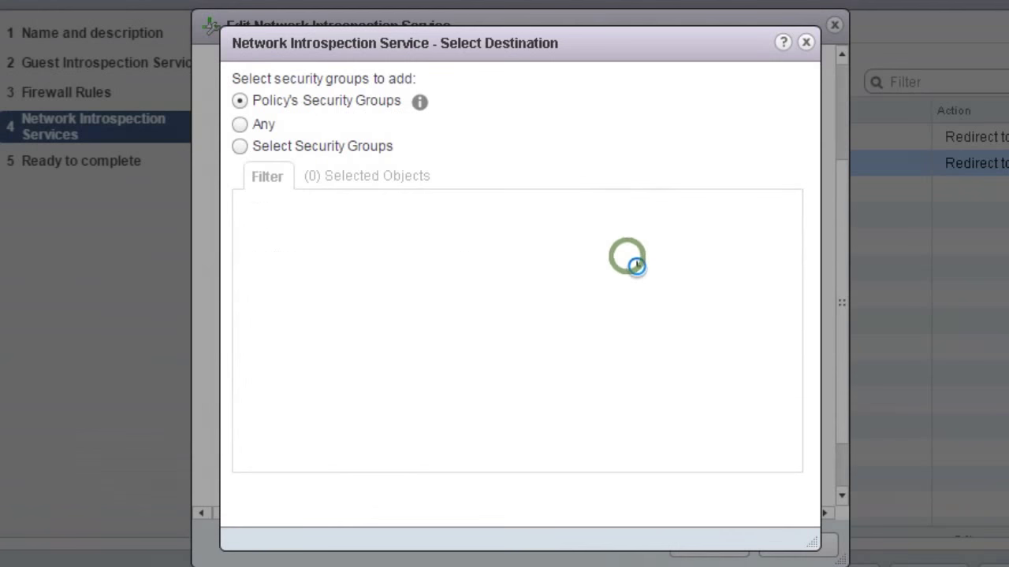
click(238, 146)
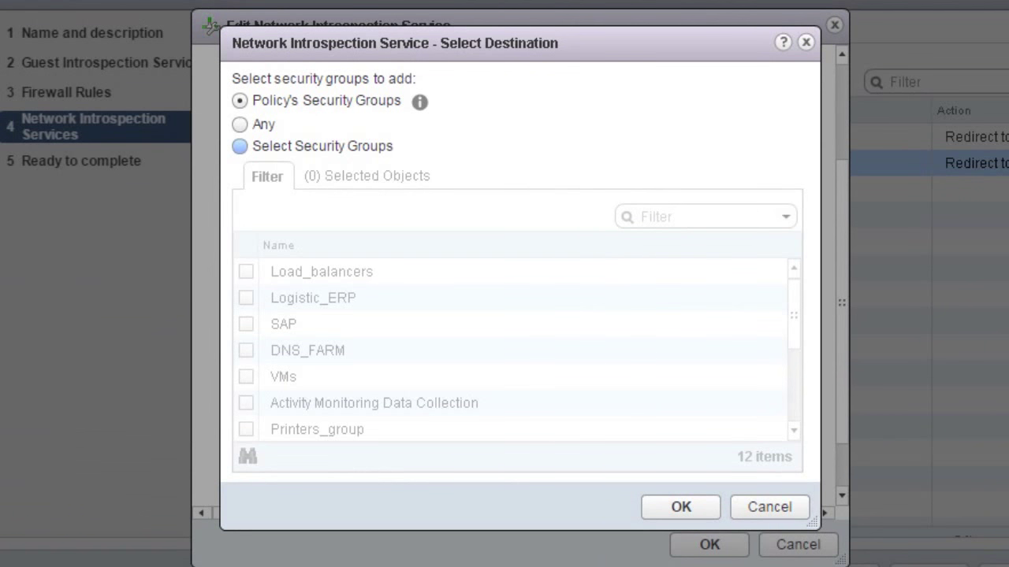
click(239, 124)
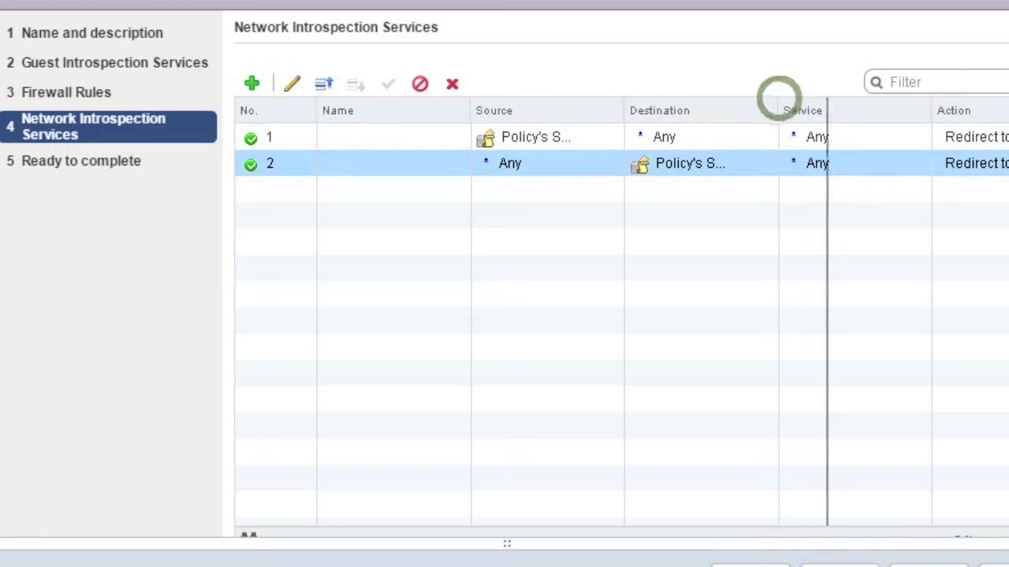
drag(826, 110, 845, 110)
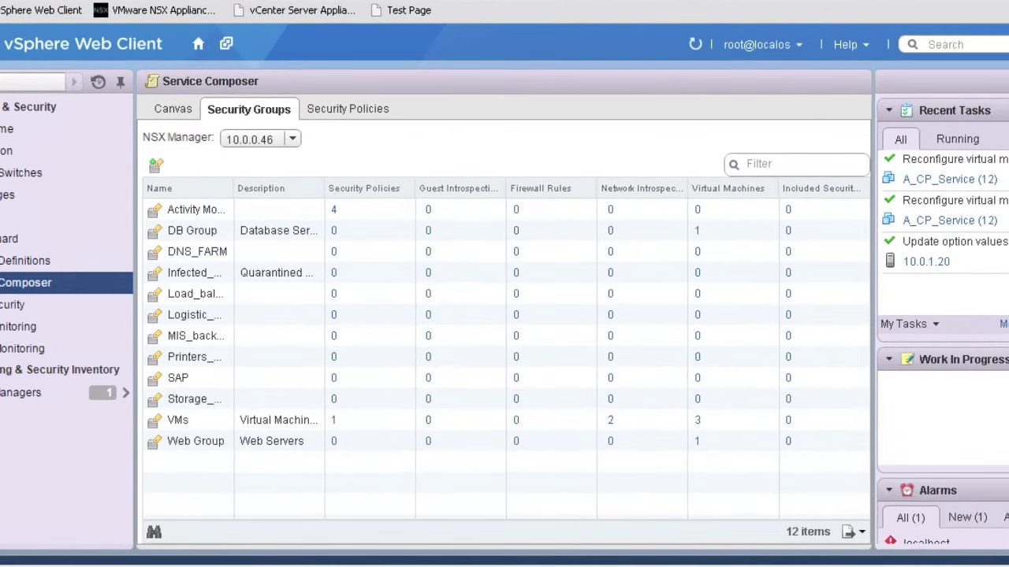
click(195, 440)
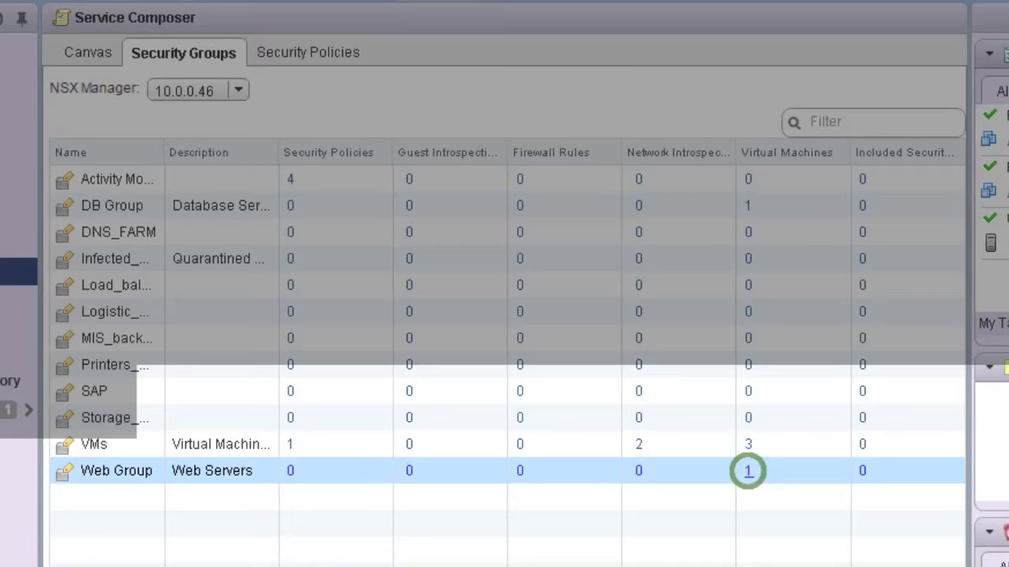
click(747, 470)
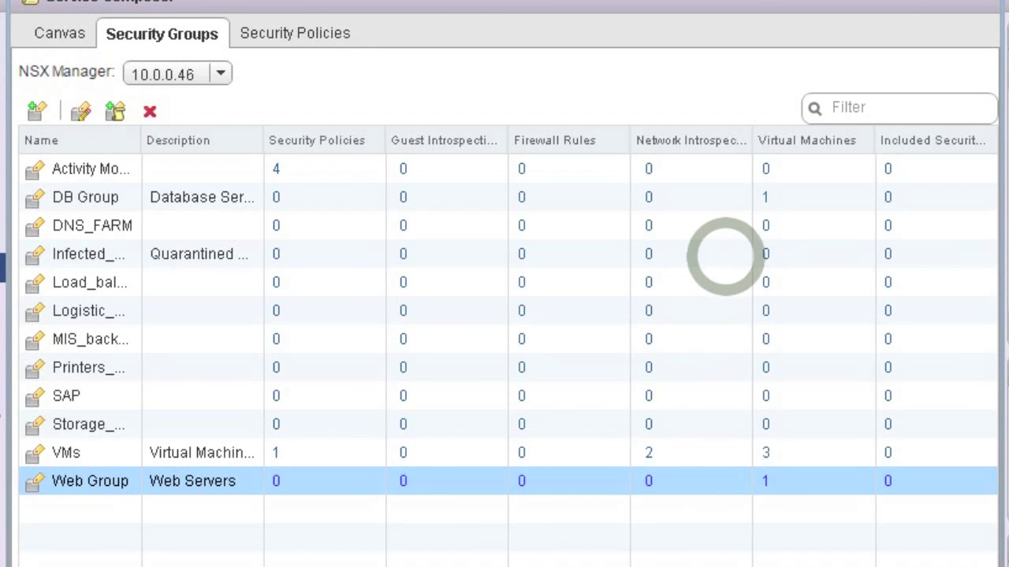
click(85, 197)
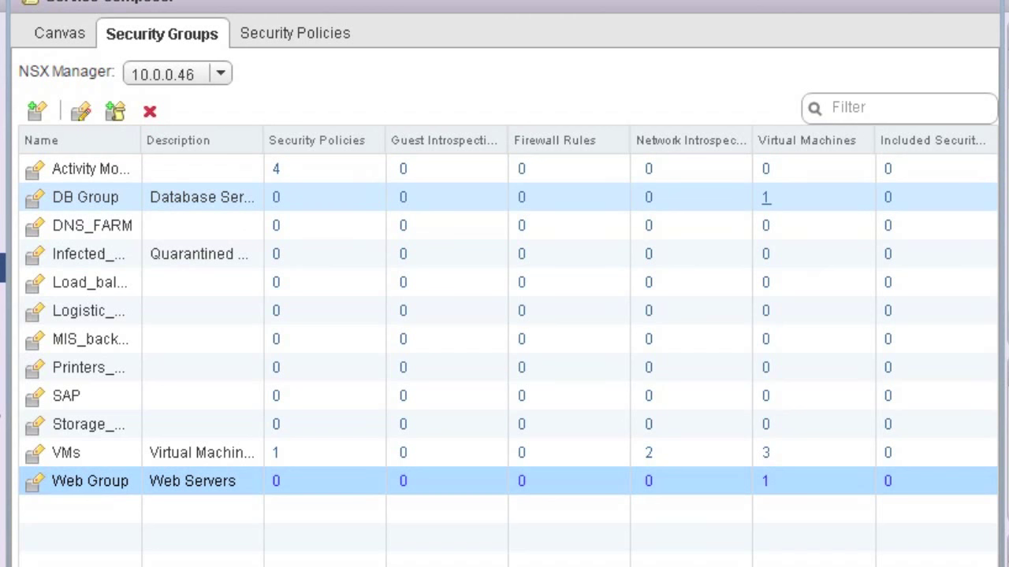
click(88, 424)
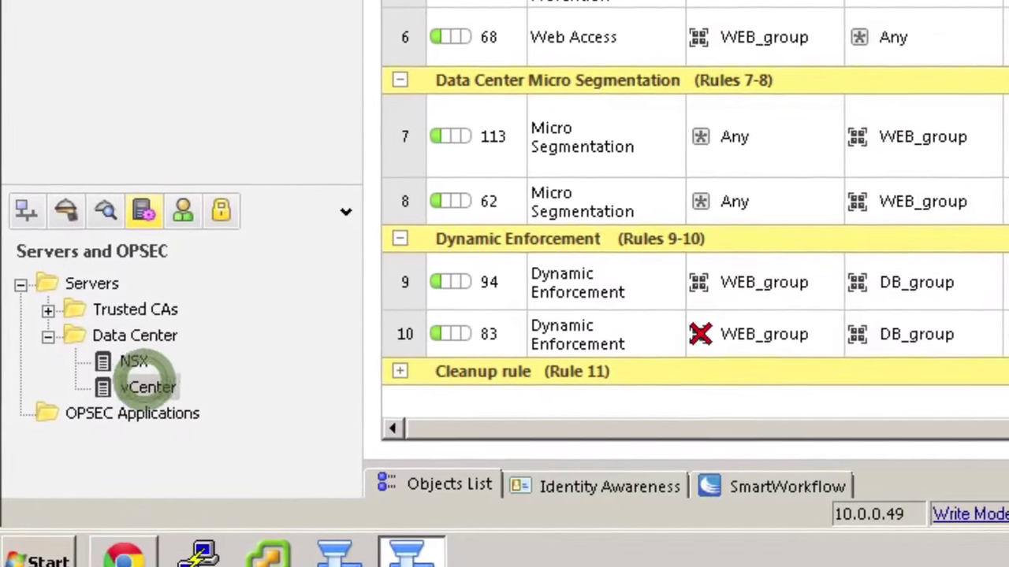
Test the vCenter and NSX server connections, confirming both report Connected
double_click(148, 387)
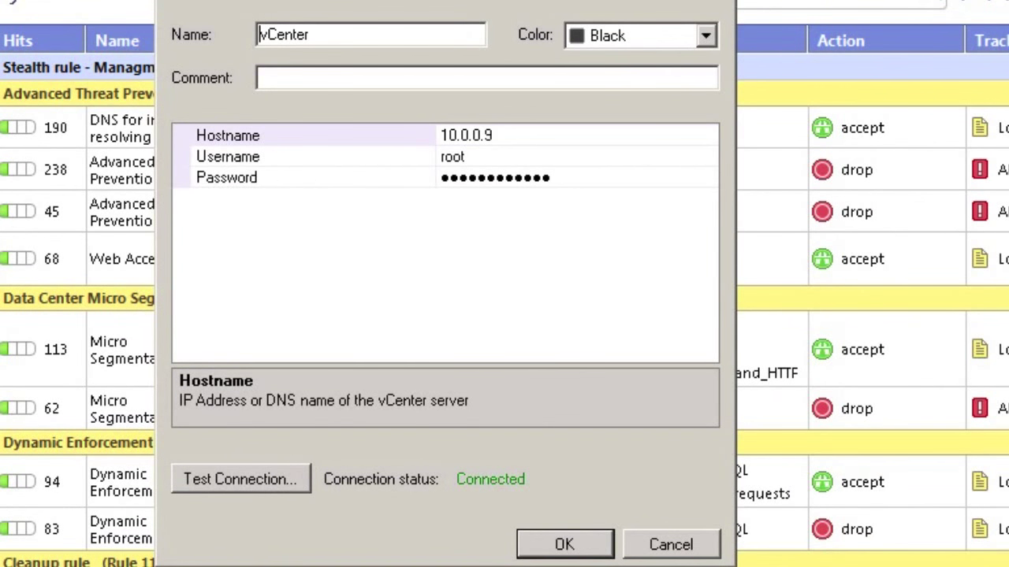
click(564, 543)
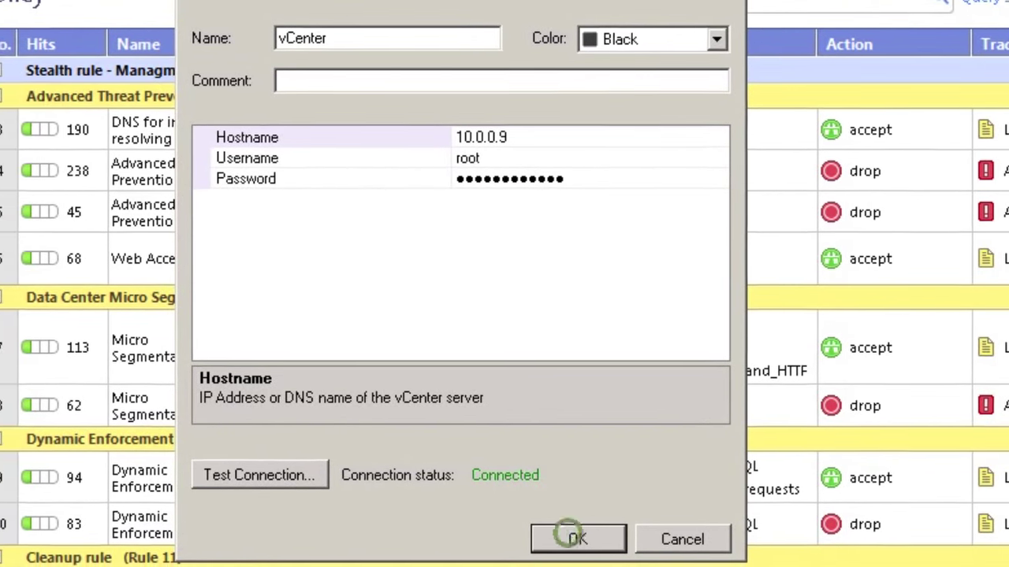
click(576, 539)
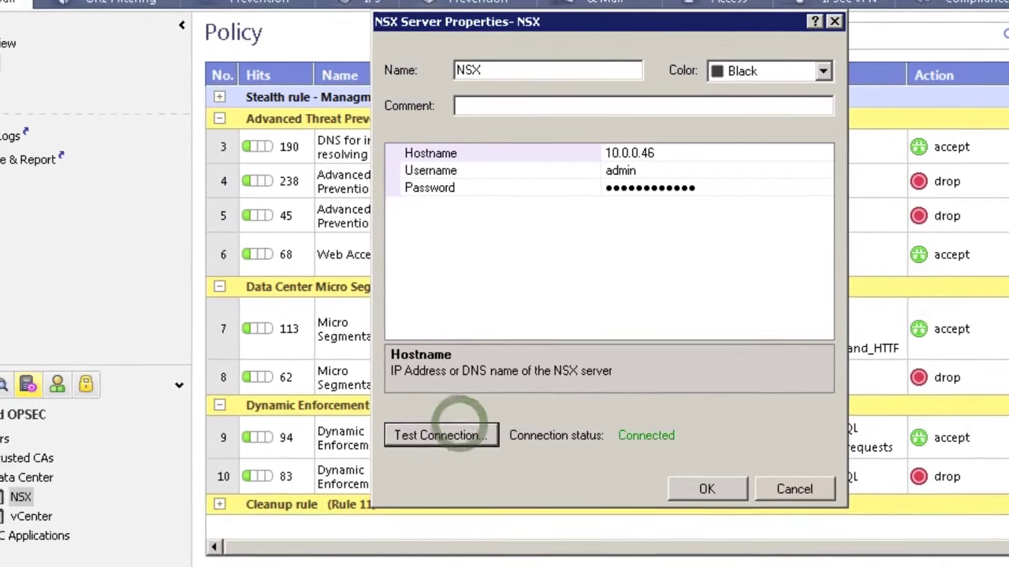
click(706, 488)
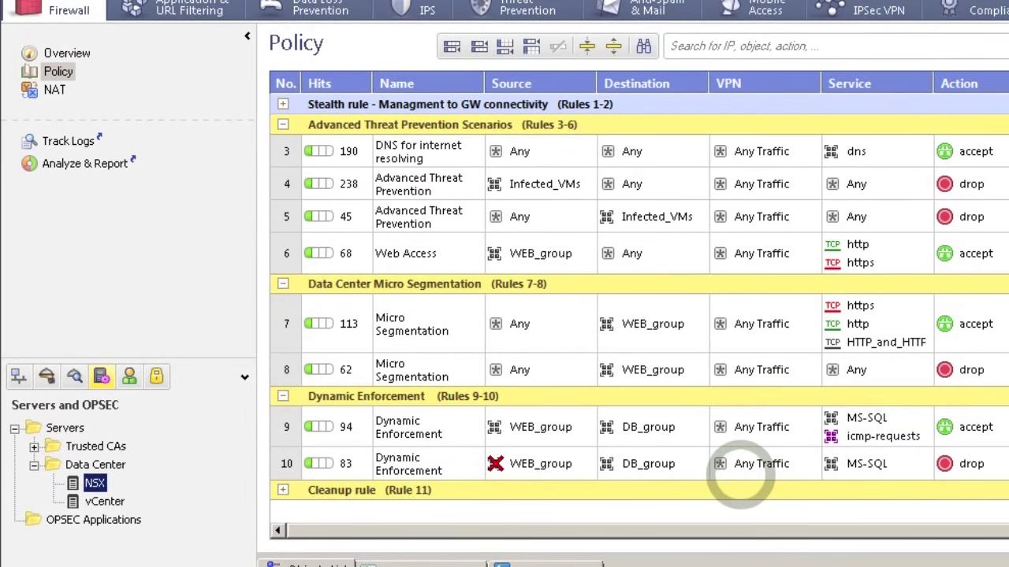
Create a Data Center Objects Group containing the NSX WEB group security group
click(19, 376)
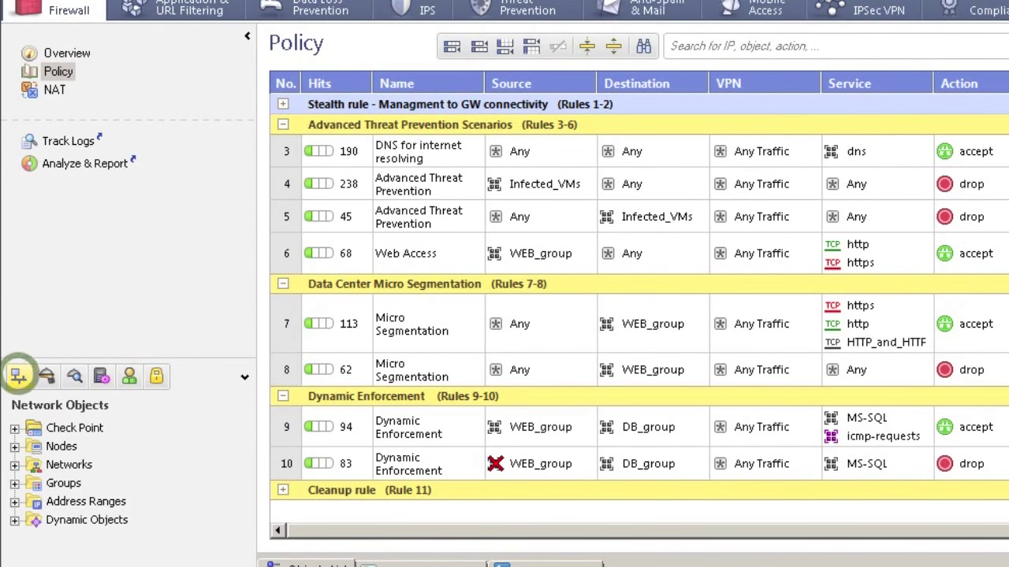
right_click(63, 483)
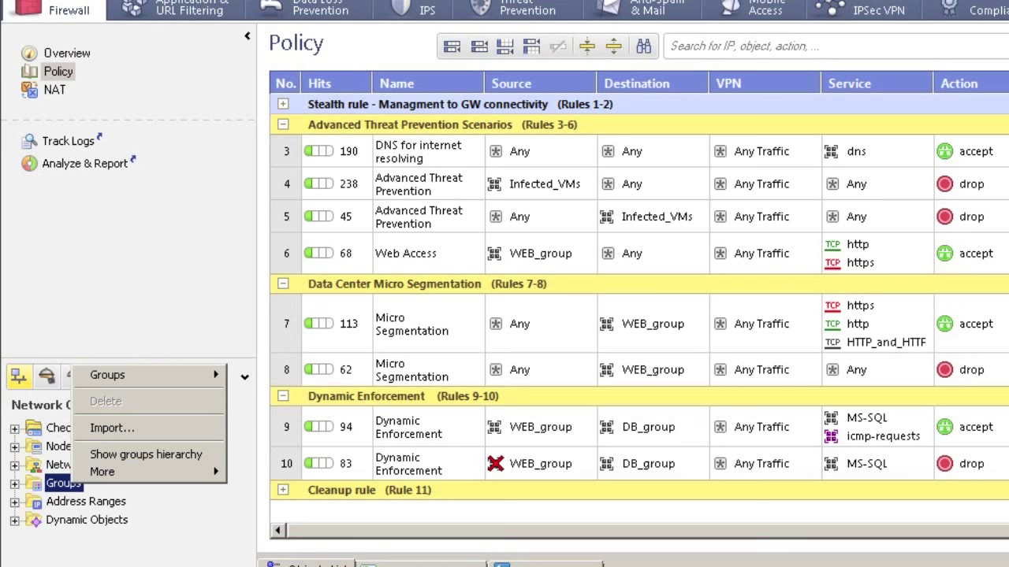
mouse_move(146, 455)
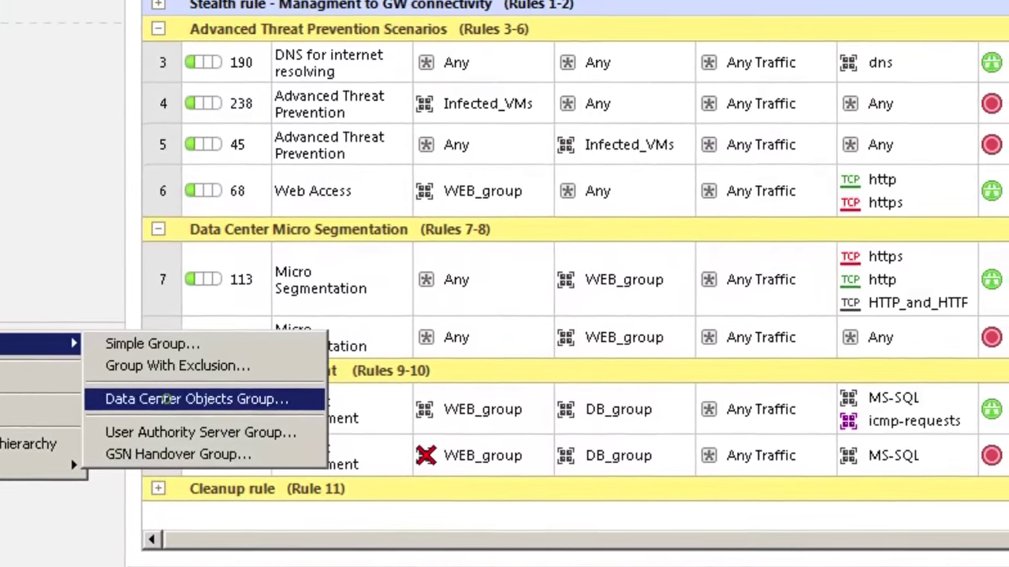
click(195, 399)
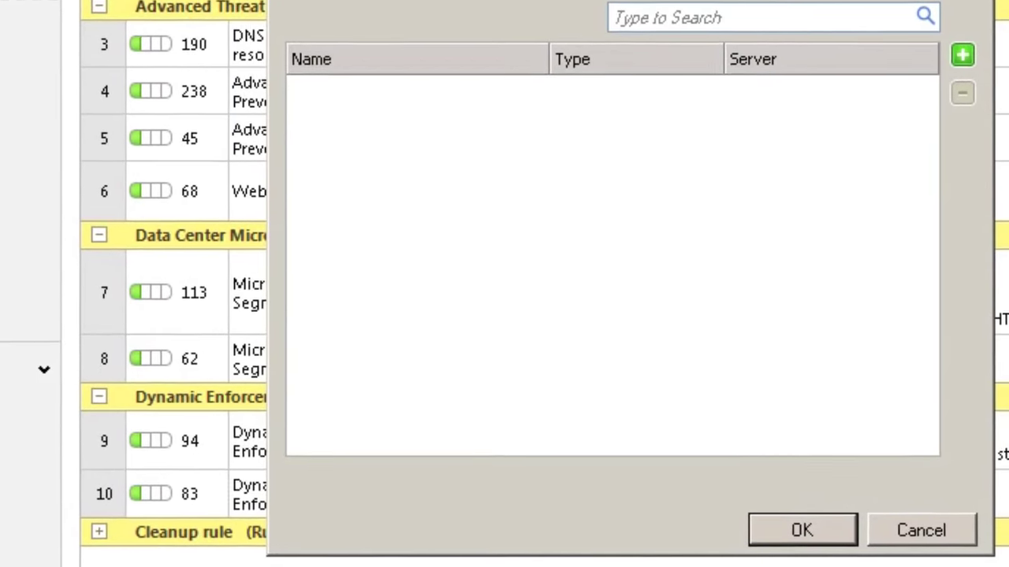
click(962, 54)
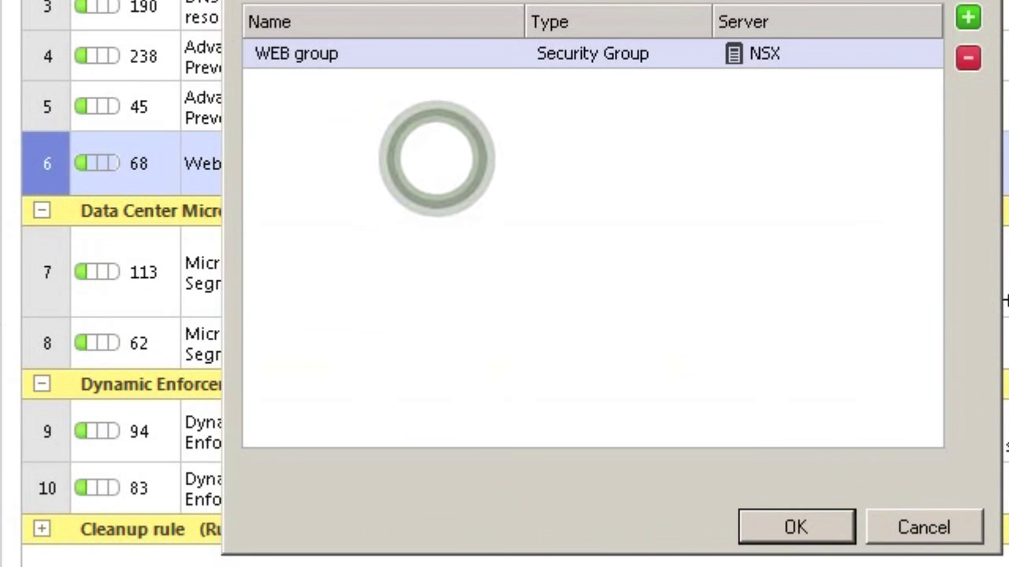
click(795, 526)
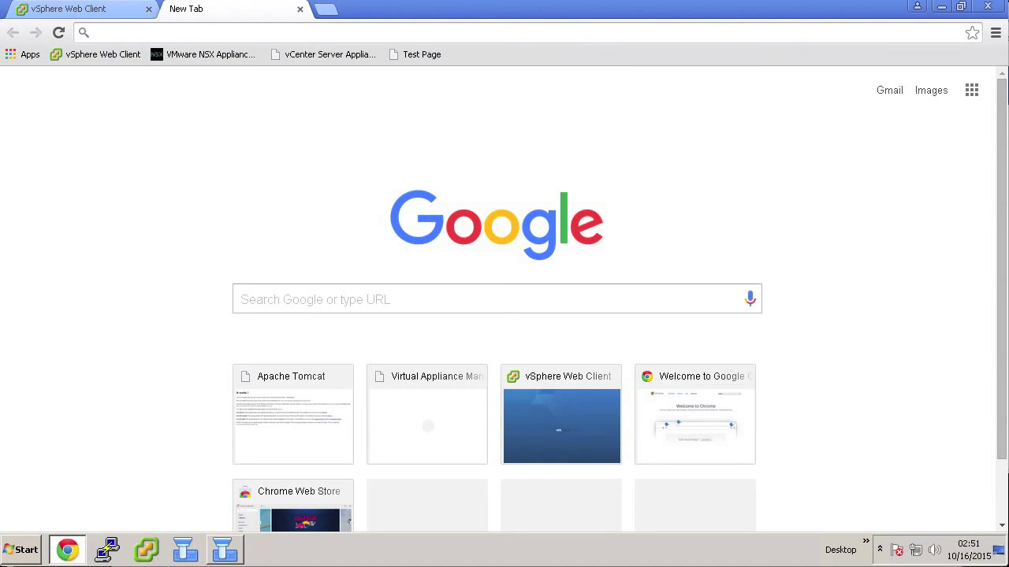
Open a new blank browser tab beside the vSphere Web Client tab
click(561, 413)
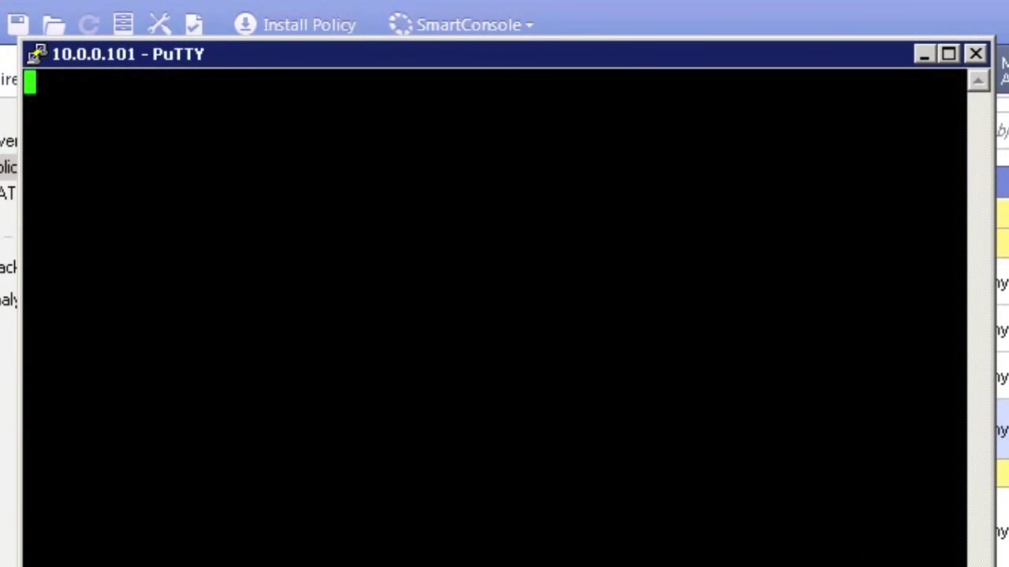
Close the blank PuTTY session and view the rule 8 Micro Segmentation drop entry
click(975, 53)
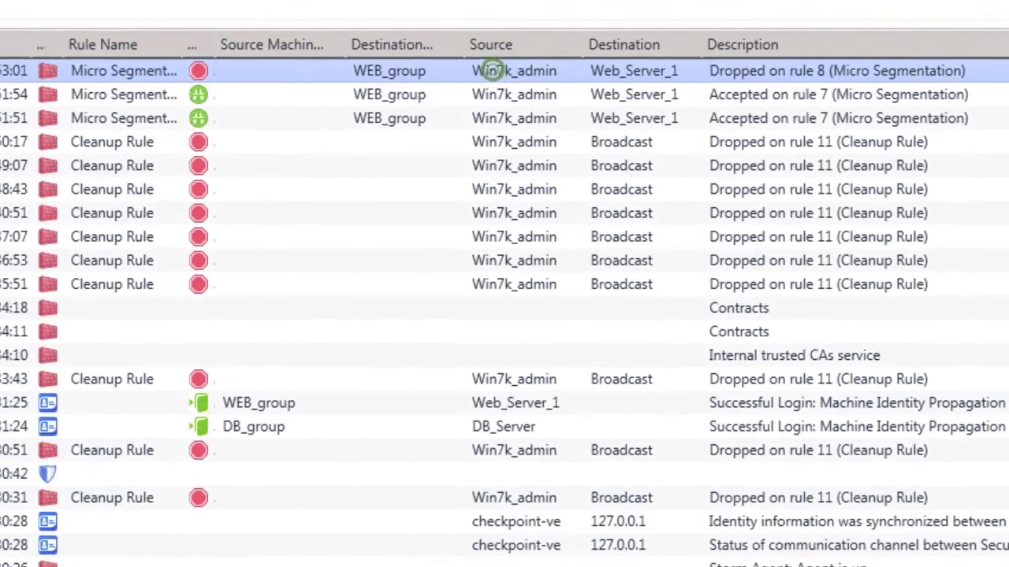
double_click(514, 70)
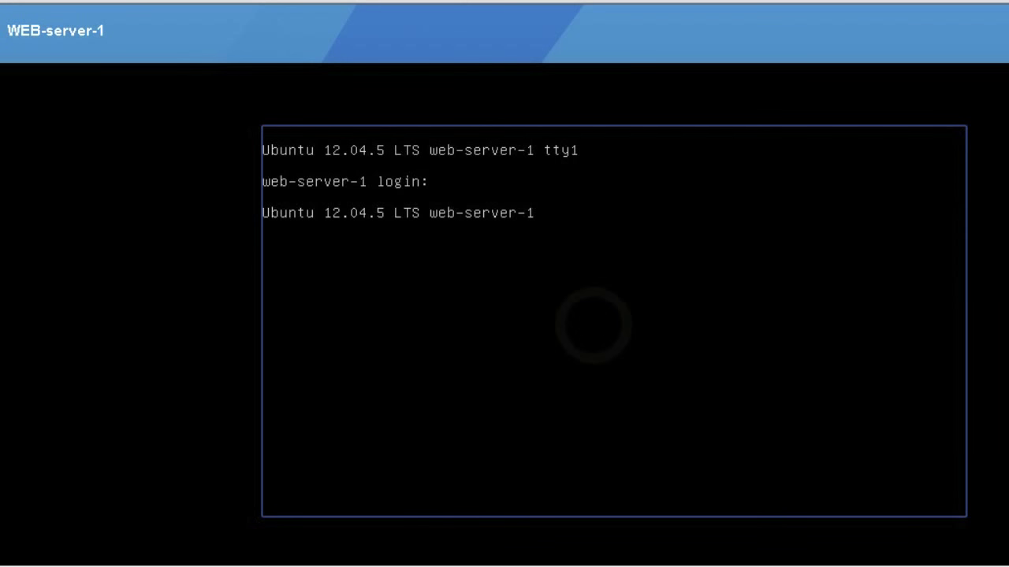
Log in as root, check ifconfig, and run connection-test.sh and exec_sql_query_on_db.sh
text(root)
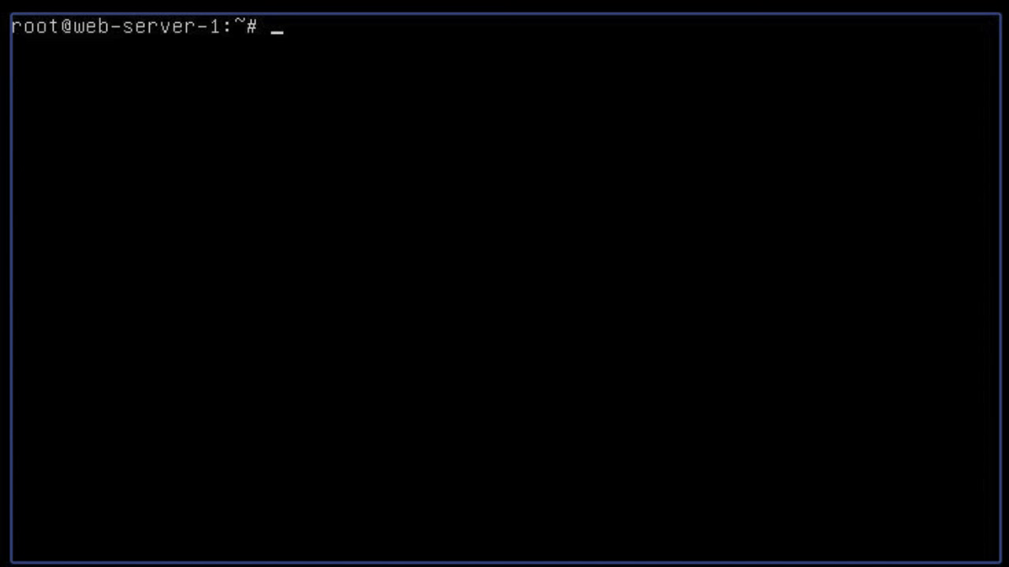
text(ifconfig)
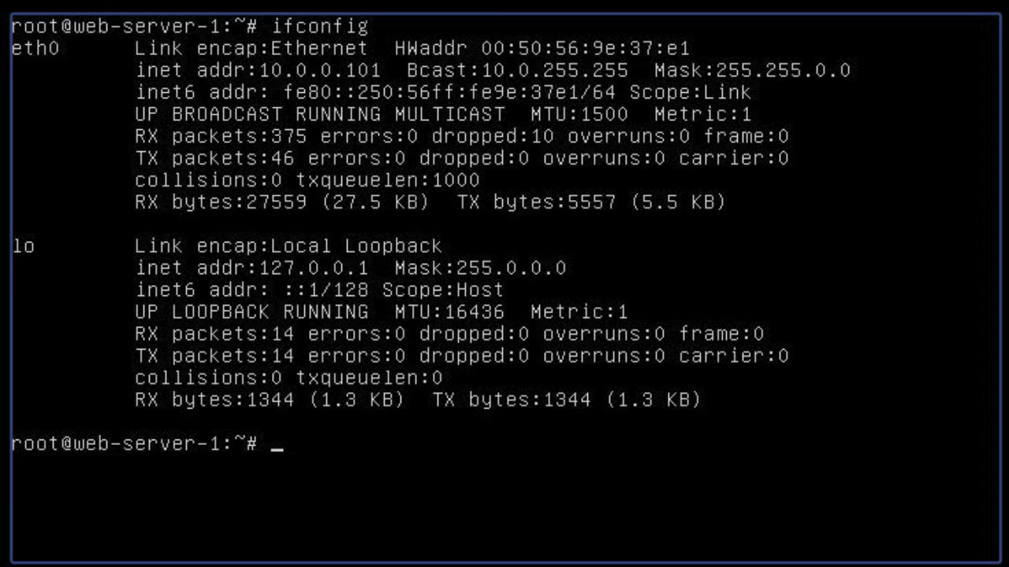
text(./connection-test.sh)
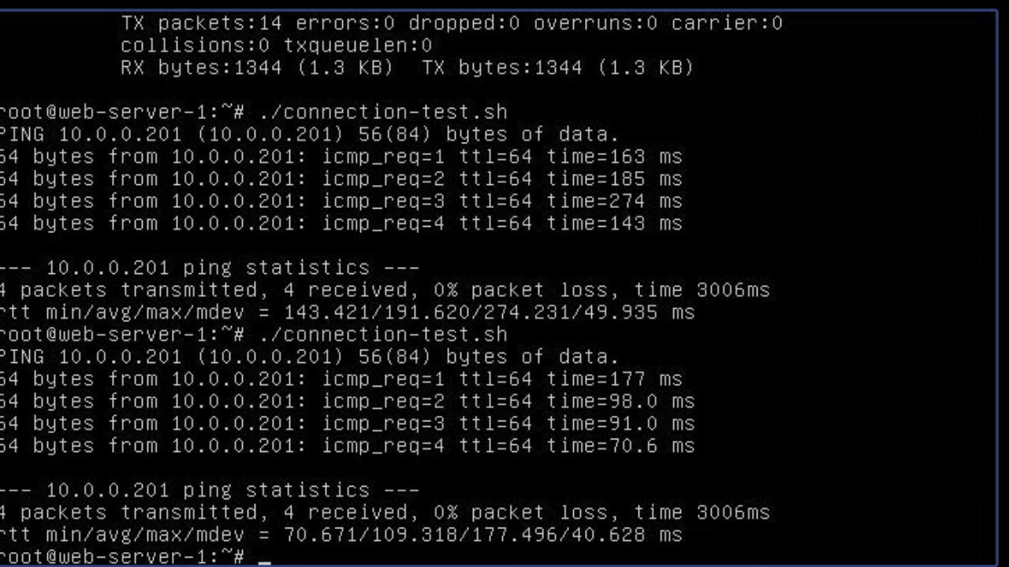
text(./exec_sql_query_on_db.sh)
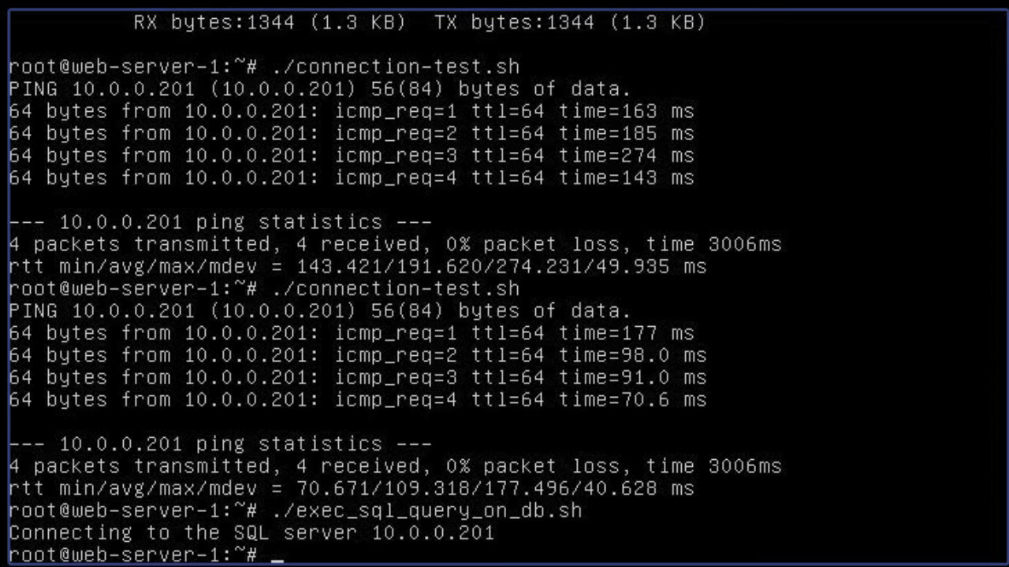
Attempt SSH to 10.0.0.201, which times out, then run change_ip.sh
text(ssh)
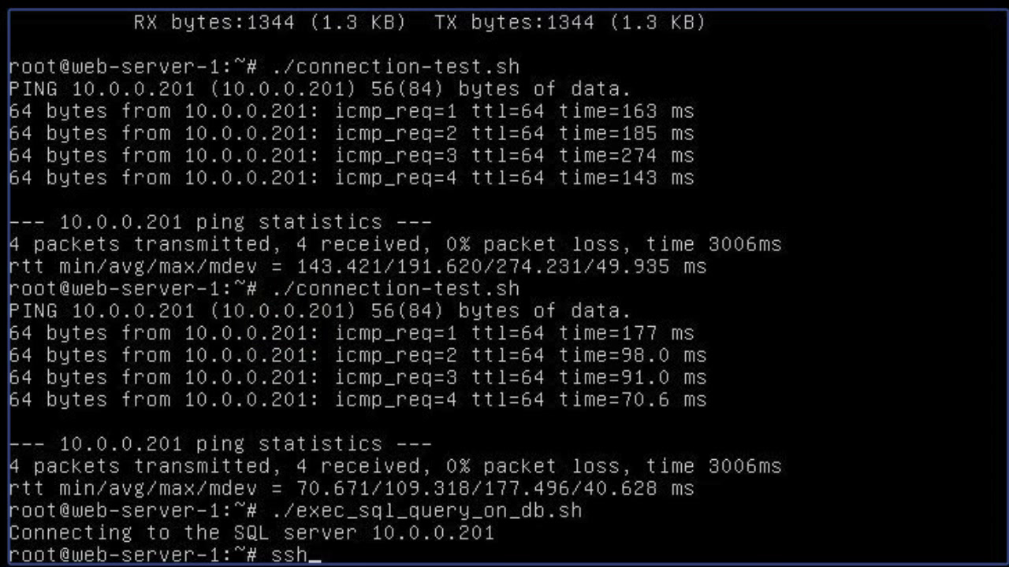
text(10)
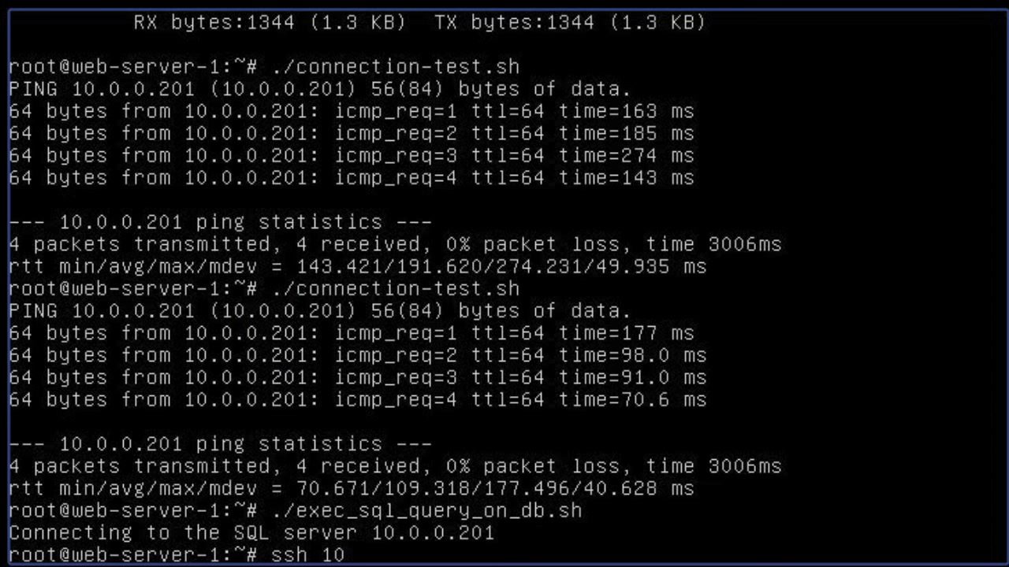
text(.0)
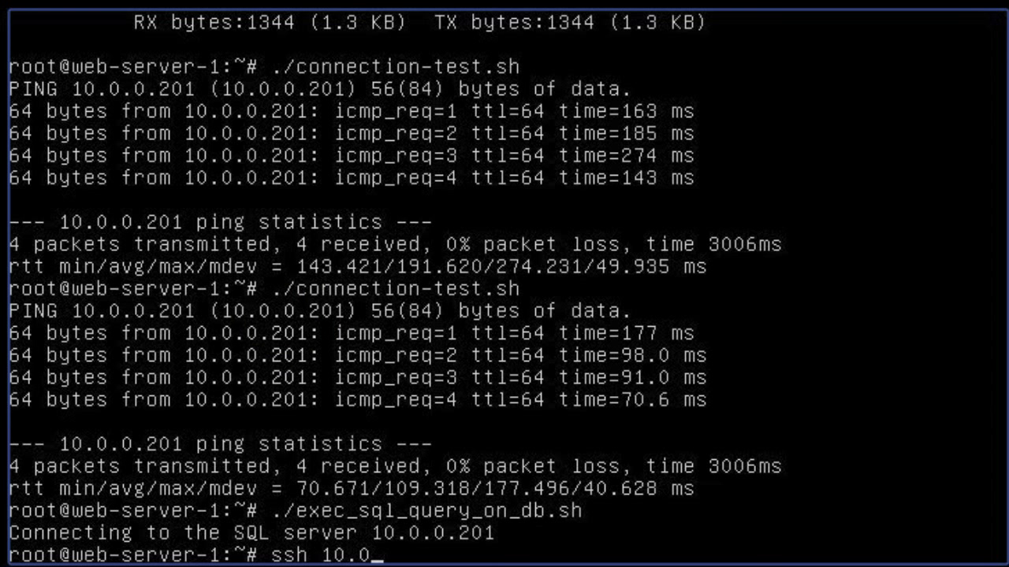
text(0.201)
text(ifconfig)
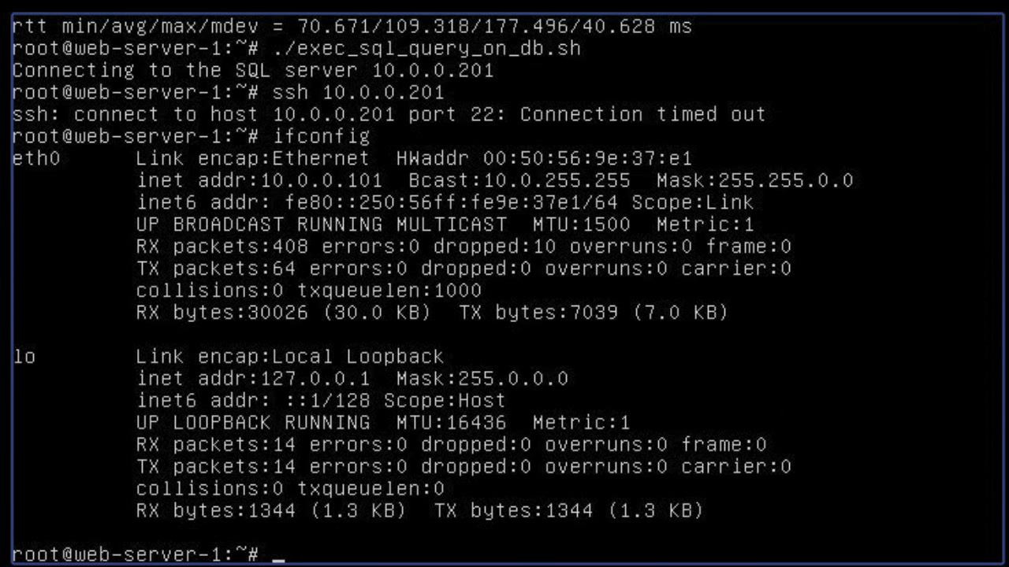
click(331, 410)
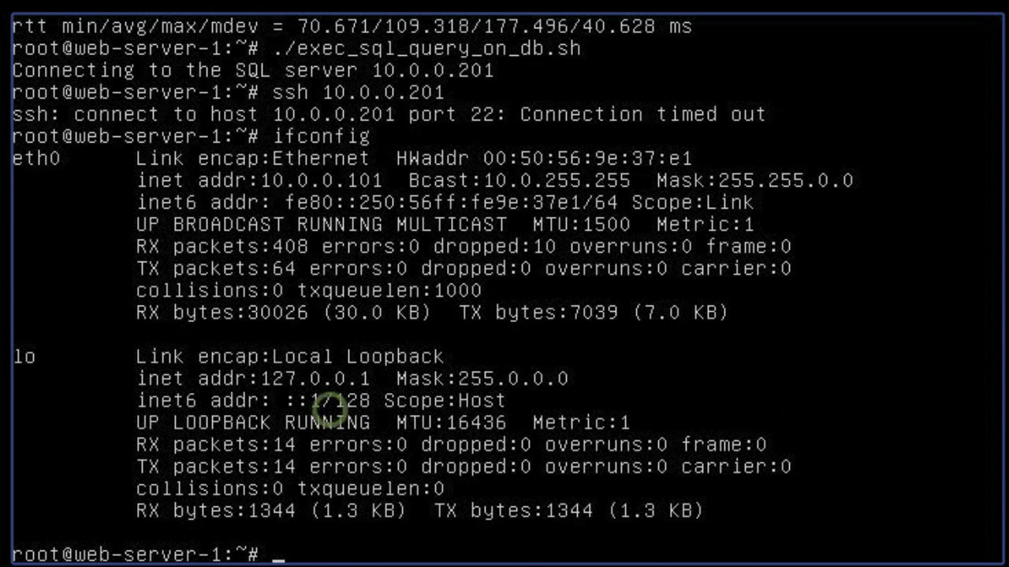
text(./change_ip.sh)
text(./connection-test.sh)
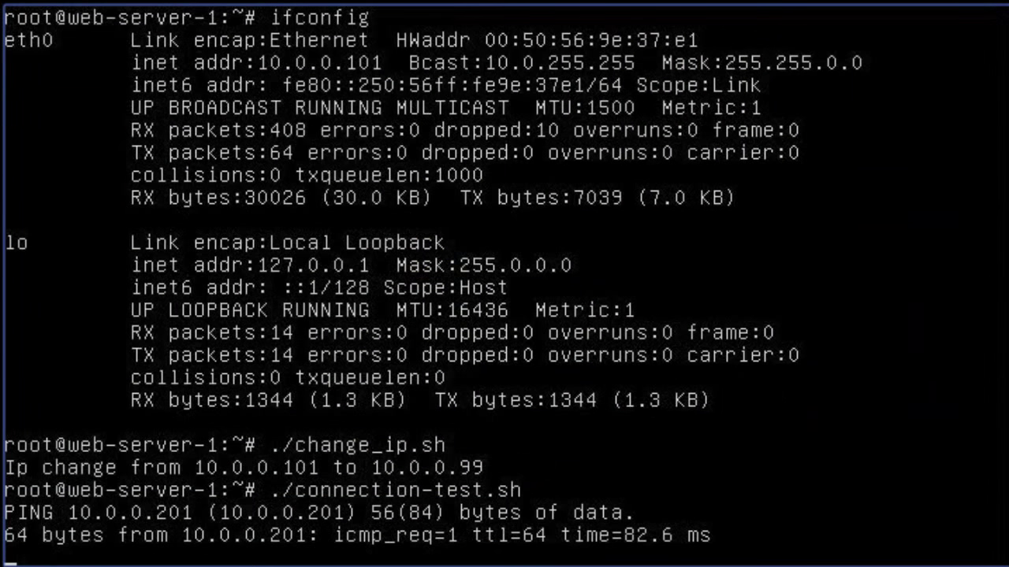
Run revert_ip to restore WEB-server-1's address to 10.0.0.101
scroll(down, 3)
text(ifconfig)
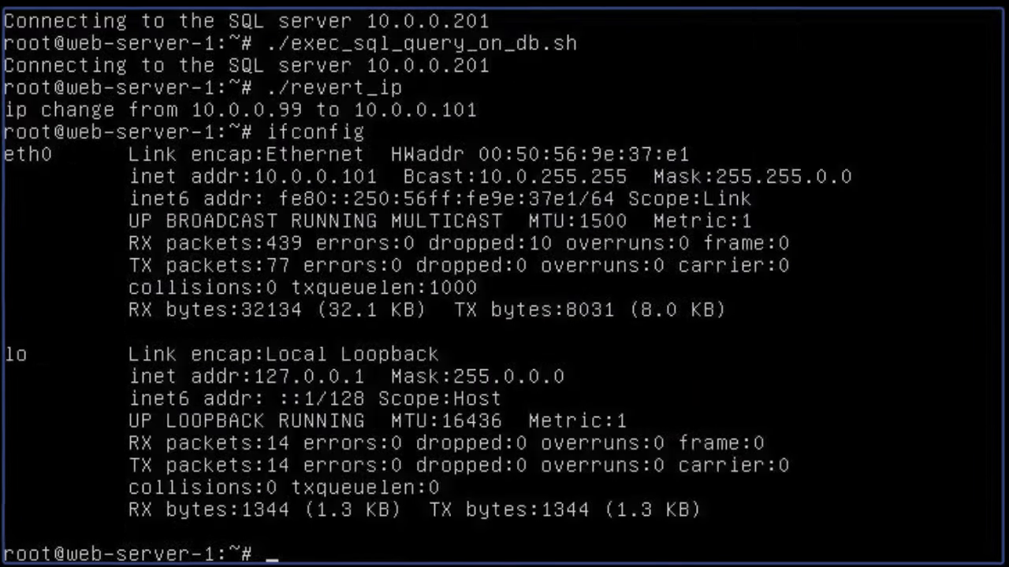
text(./revert_ip)
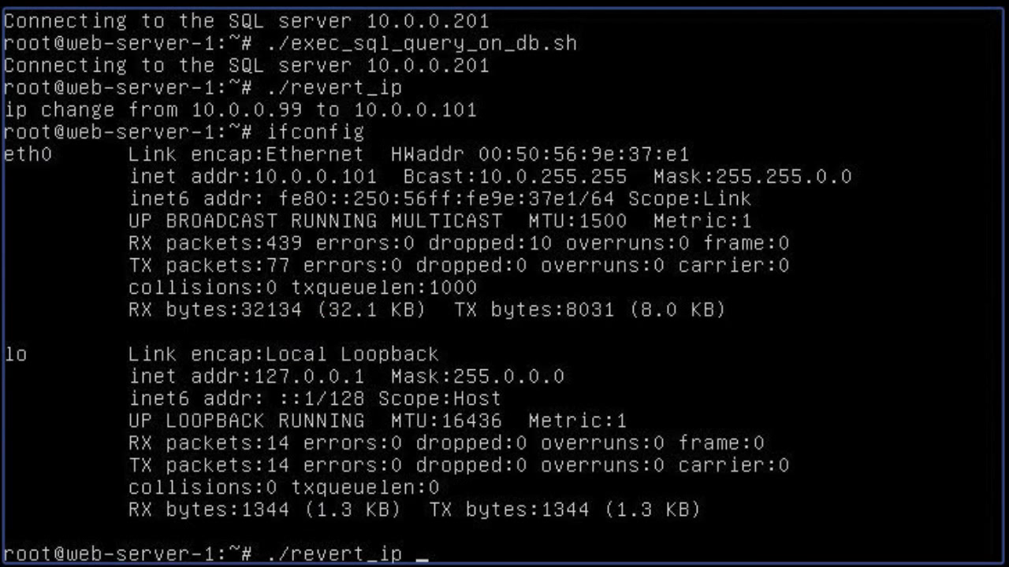
key(Return)
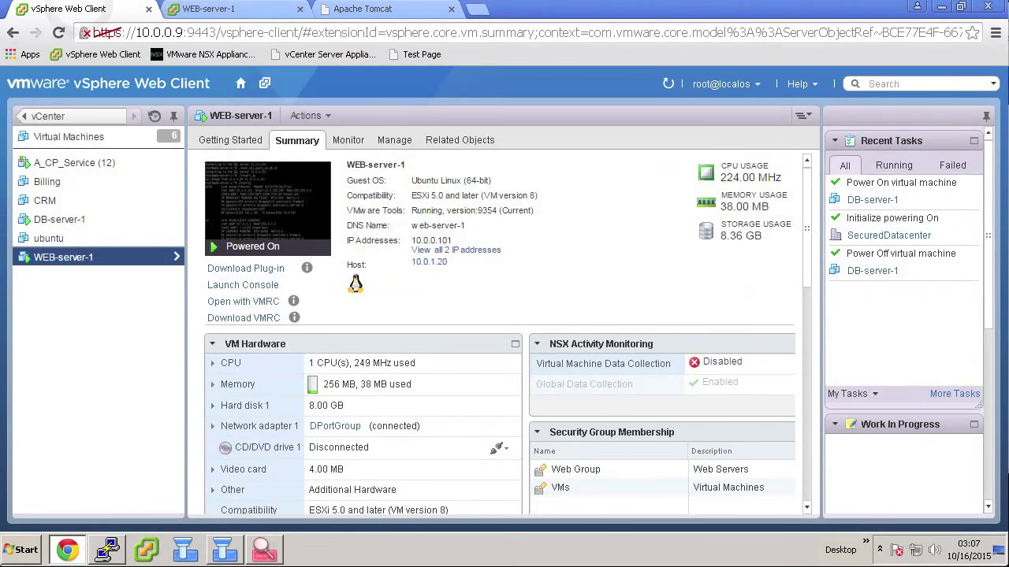
Dismiss the Actions menu, review the rerun query on the console, and switch to SmartDashboard
click(310, 115)
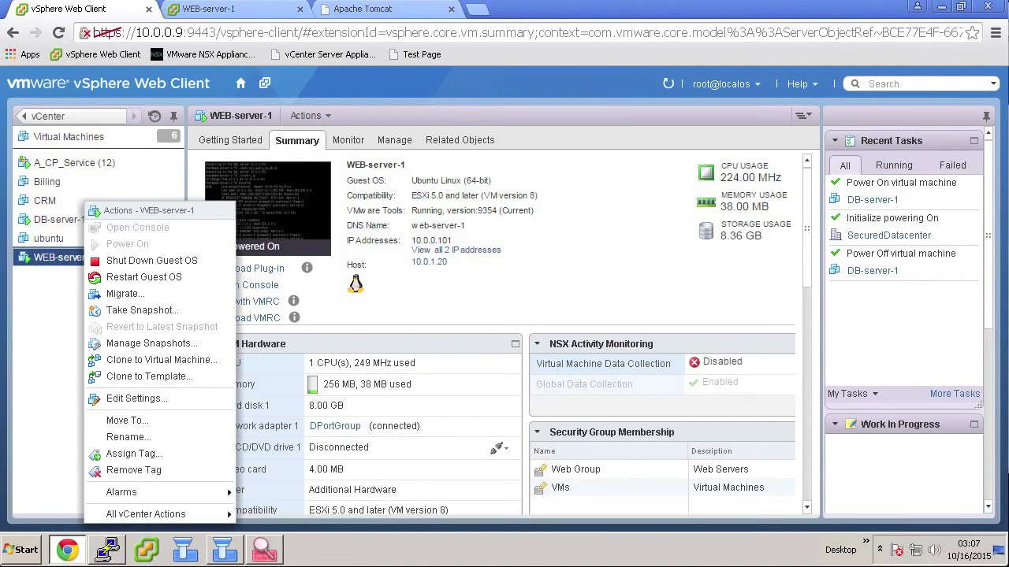
mouse_move(142, 310)
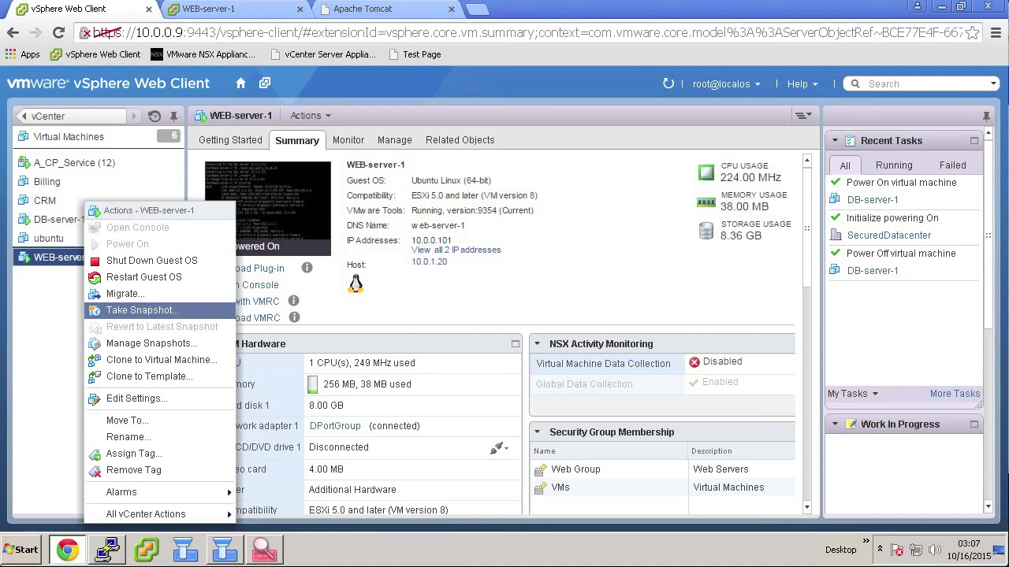
click(126, 439)
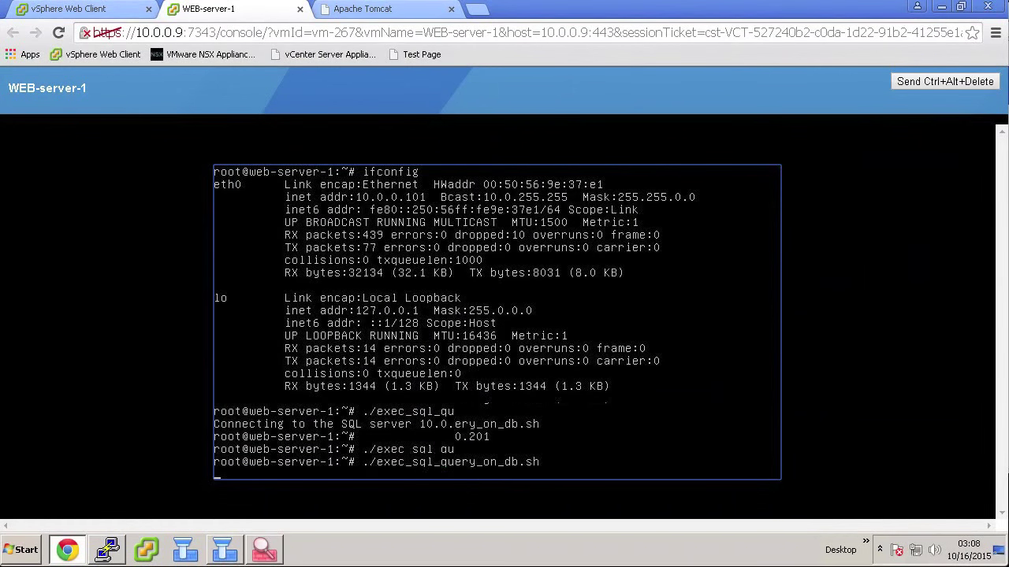
click(262, 549)
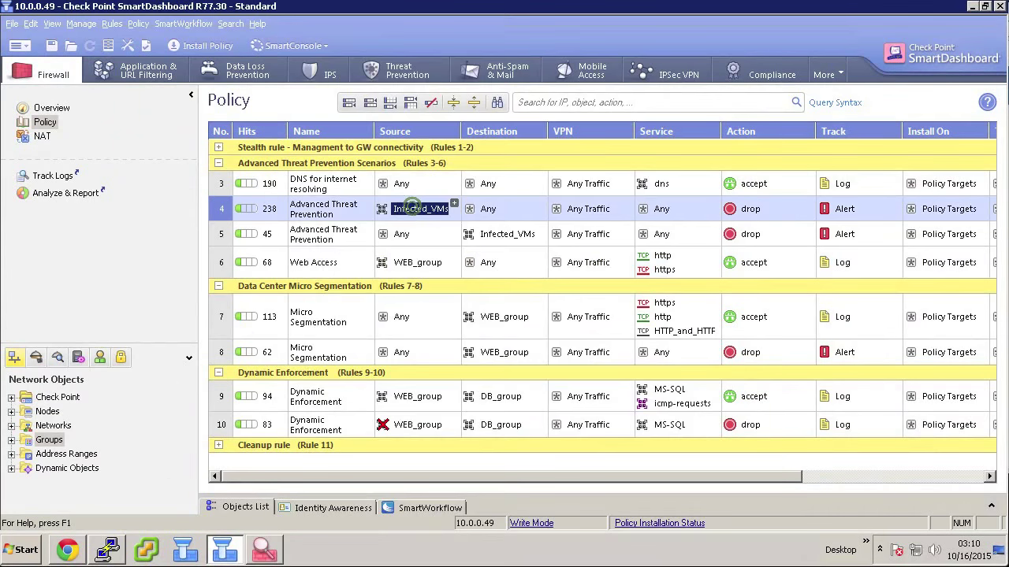
Inspect rule 4's Infected_VMs source, confirming it is the NSX Infected_VMs security group
double_click(420, 208)
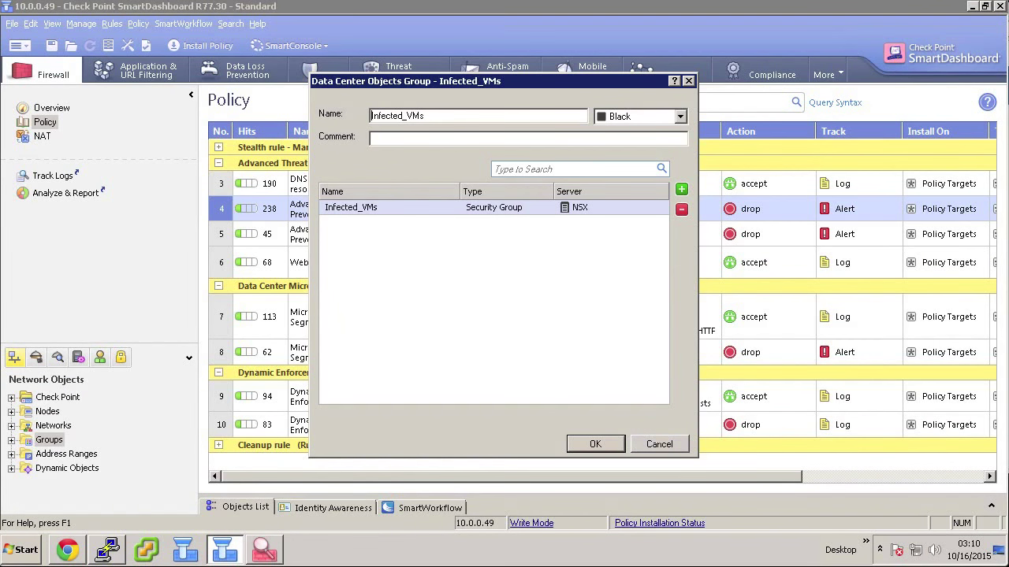
click(595, 444)
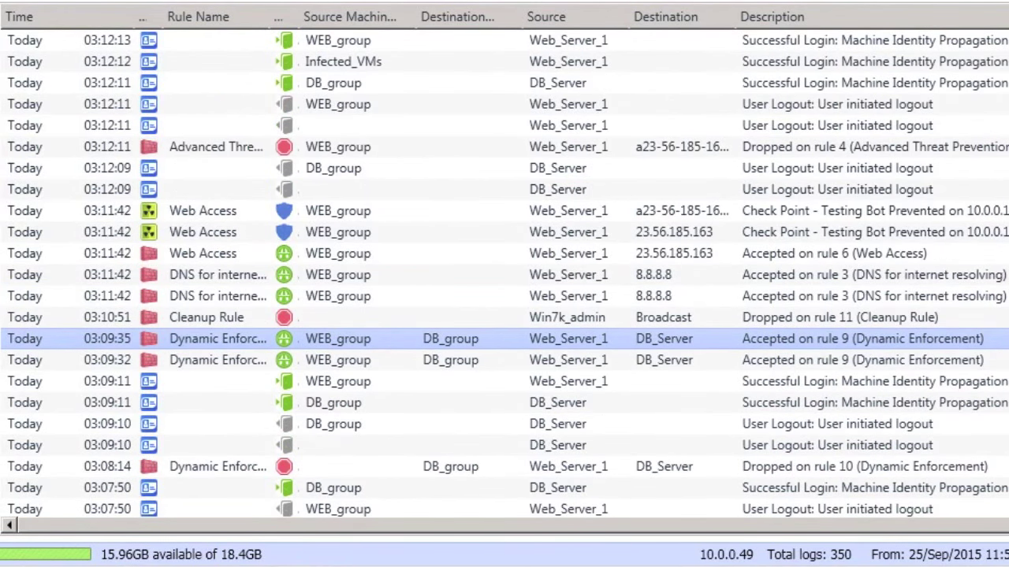
View the rule 9 log entry accepting WEB_group traffic to DB_Server
double_click(342, 61)
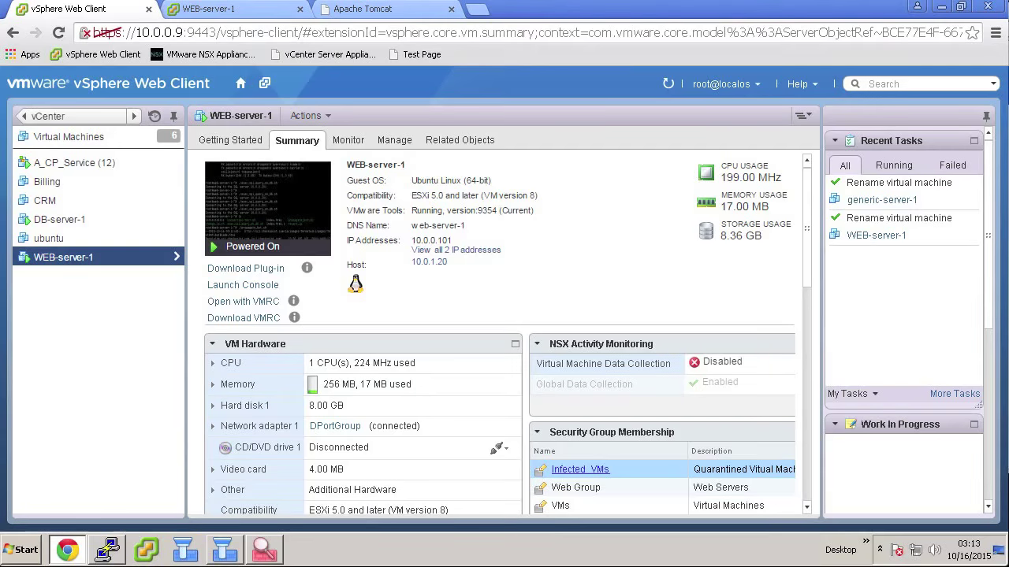
Scroll WEB-server-1's summary down to Security Tags and open Manage..
scroll(down, 3)
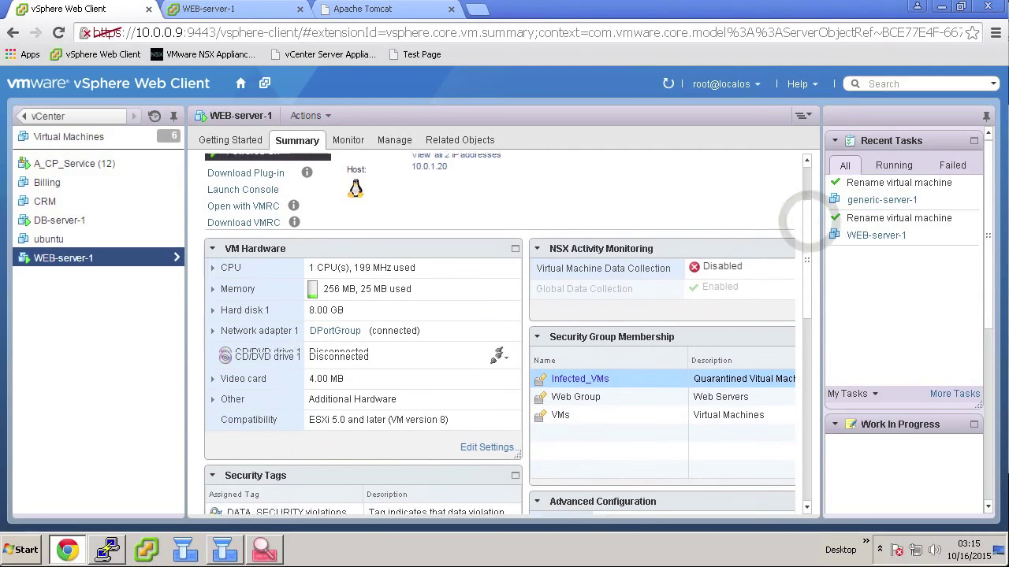
scroll(down, 3)
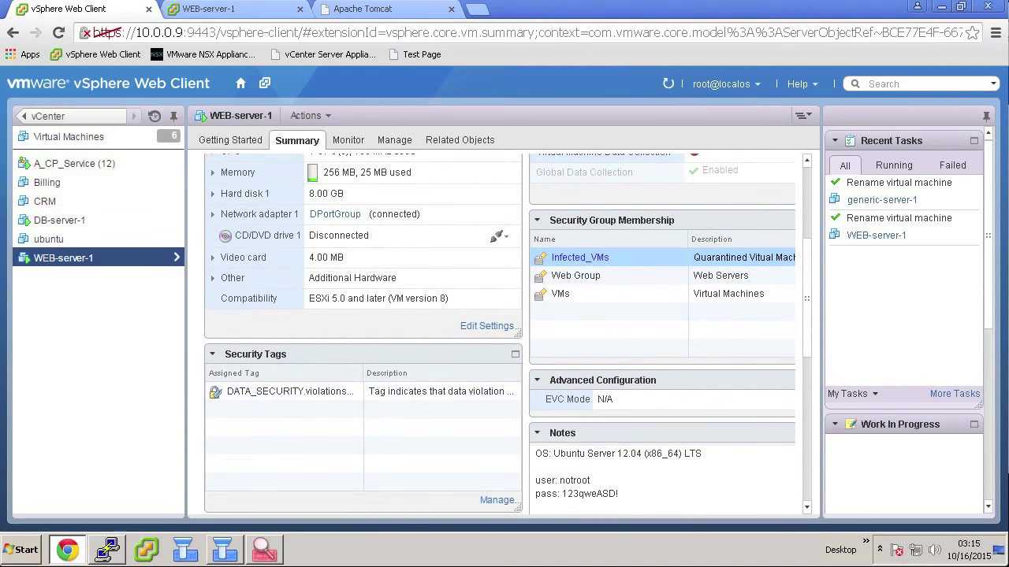
scroll(down, 3)
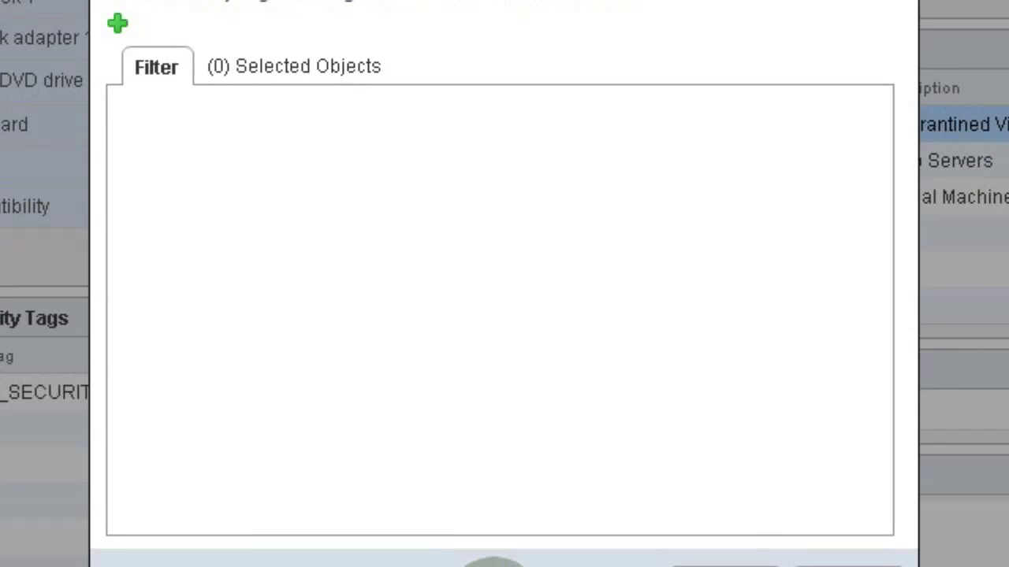
click(126, 324)
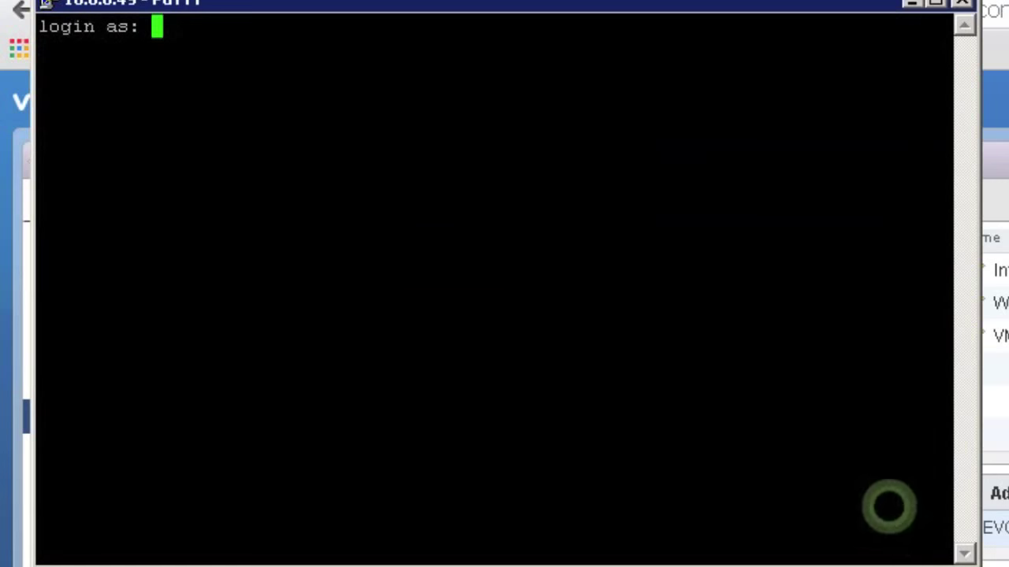
Log in as admin, run veconfig, review AntiMalware Configuration (option 6), then go back
text(admin)
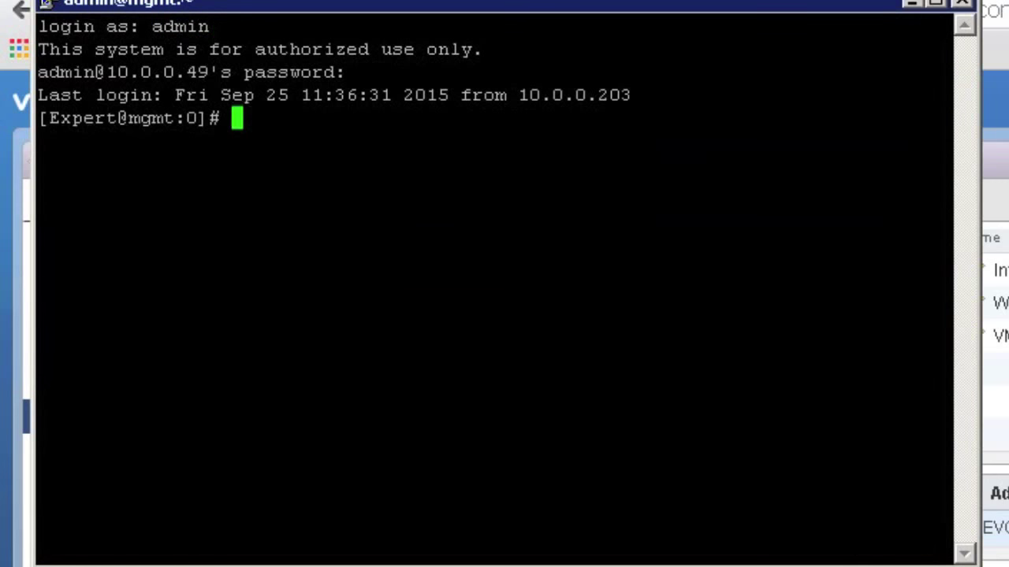
text(veconfig)
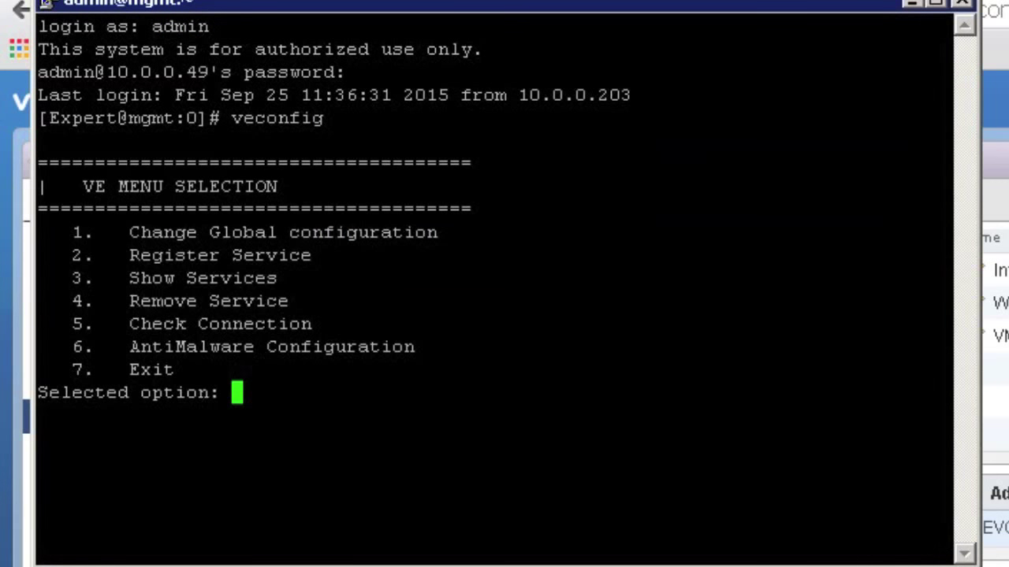
text(6)
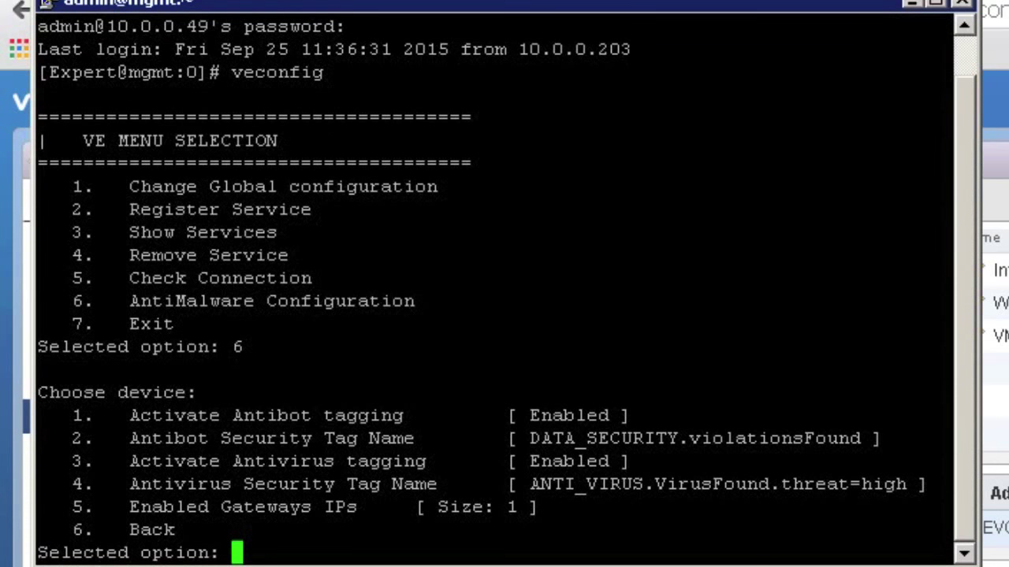
text(6)
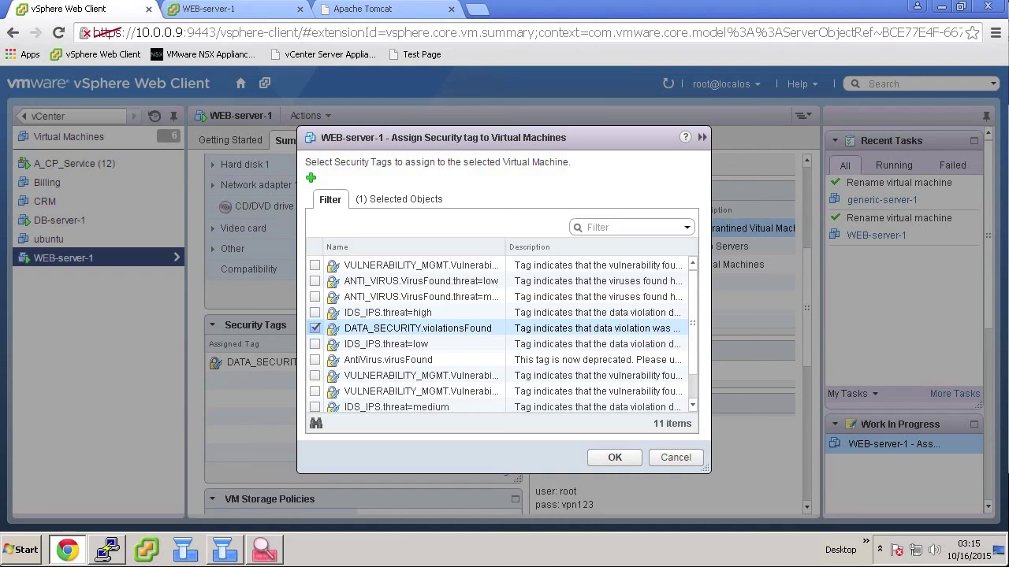
Untick DATA_SECURITY.violationsFound in Assign Security Tag and confirm with OK
click(315, 327)
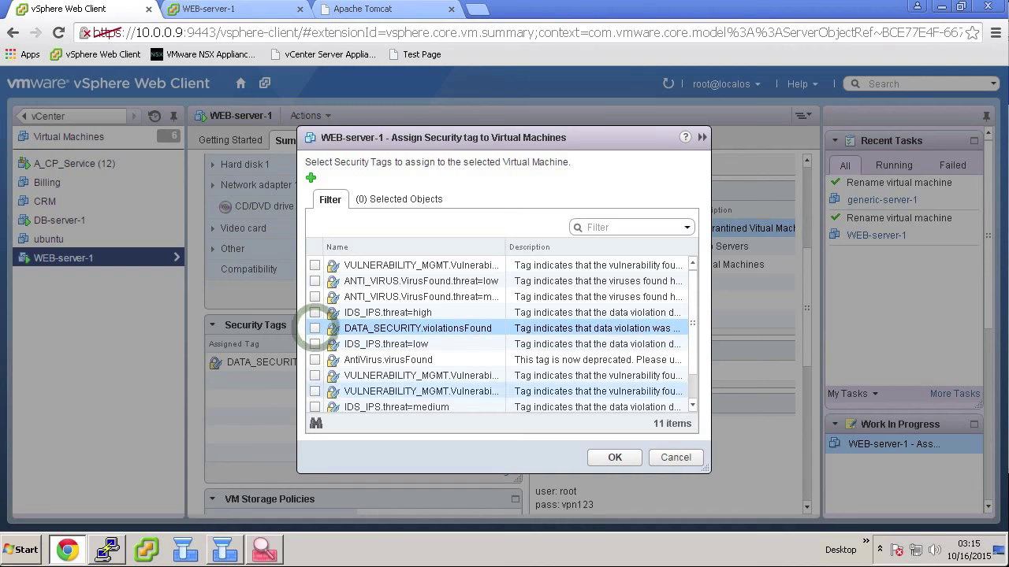
click(675, 457)
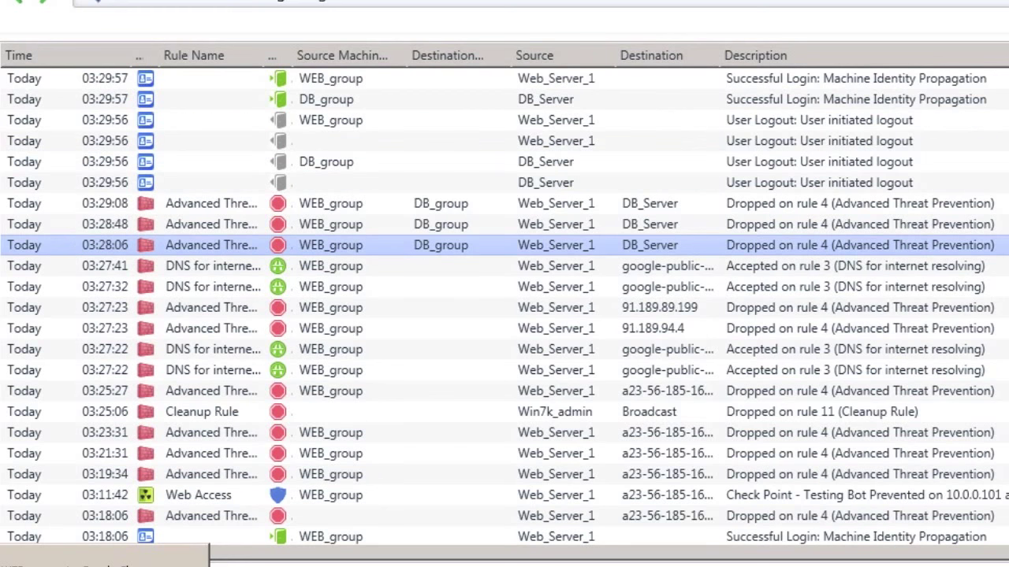
Scroll the SmartView Tracker log to the dropped rule 4 connections to DB_Server
scroll(down, 3)
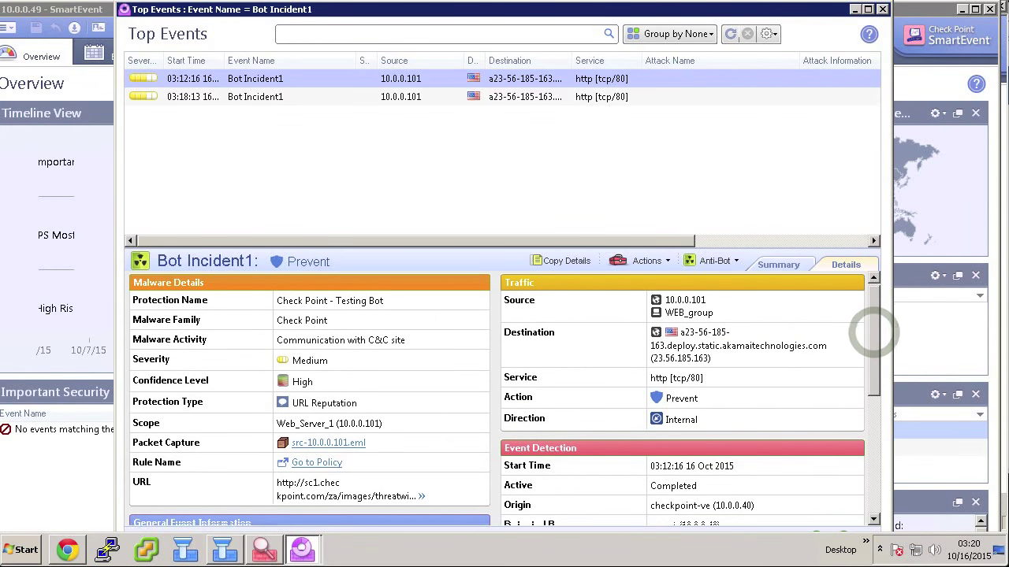
Scroll Bot Incident1's Details pane to the open ticket, Anti-Bot product and rule IDs
scroll(down, 3)
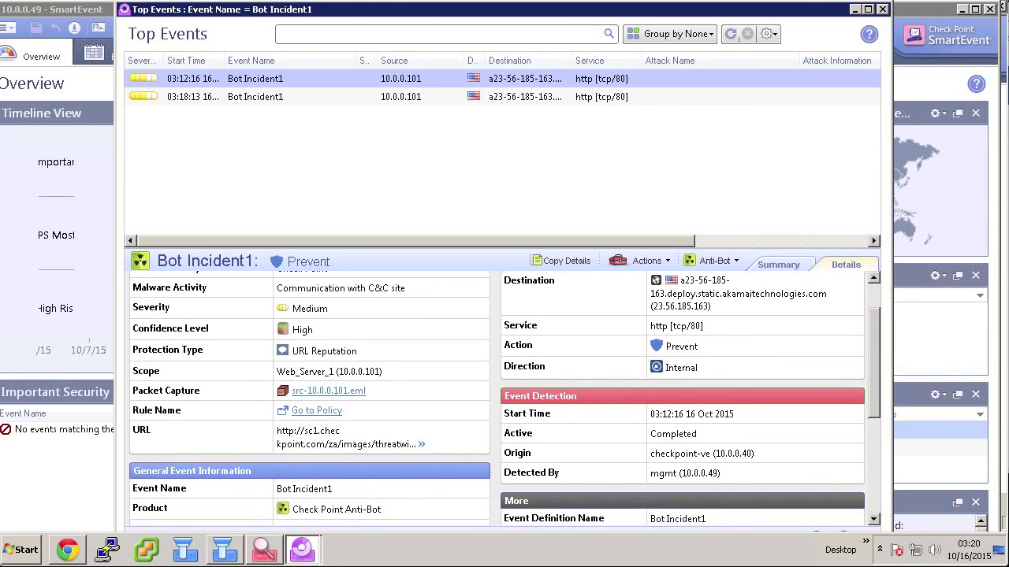
scroll(down, 3)
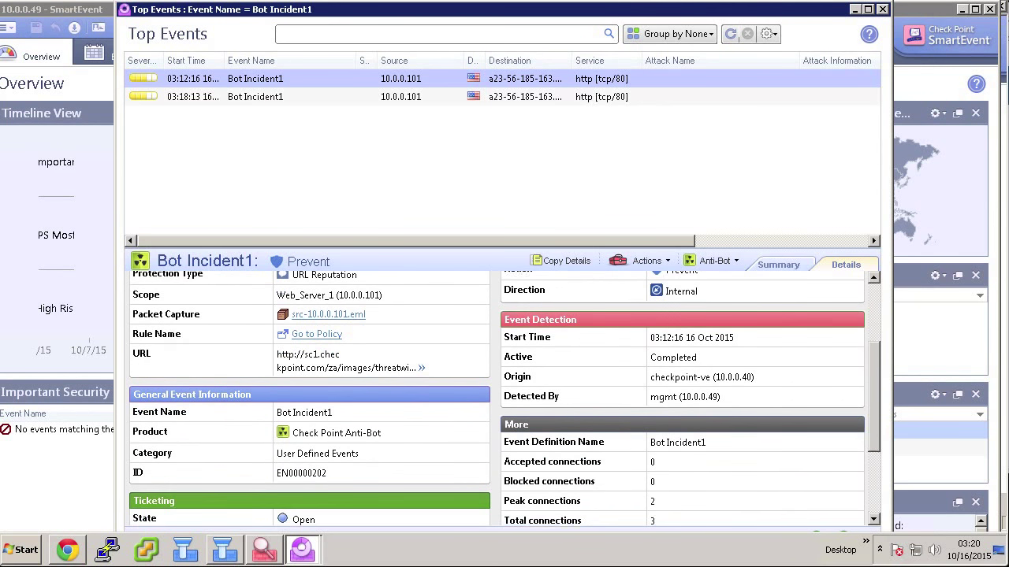
scroll(down, 3)
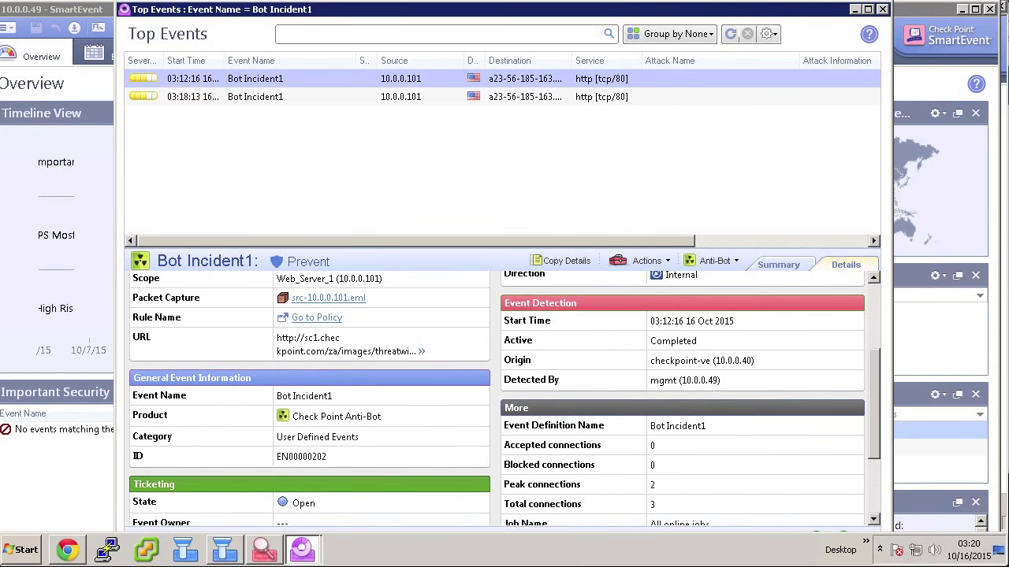
scroll(down, 3)
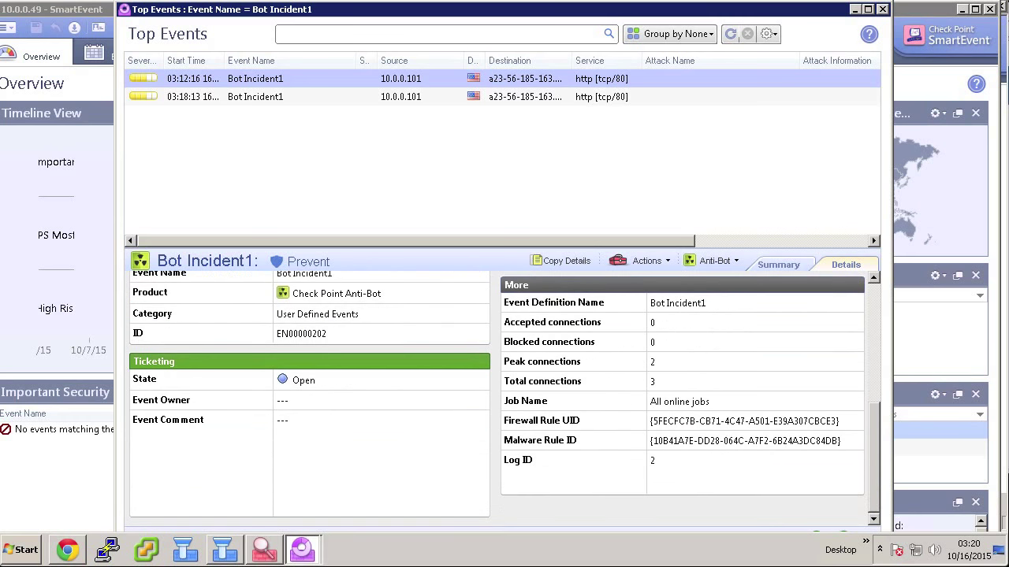